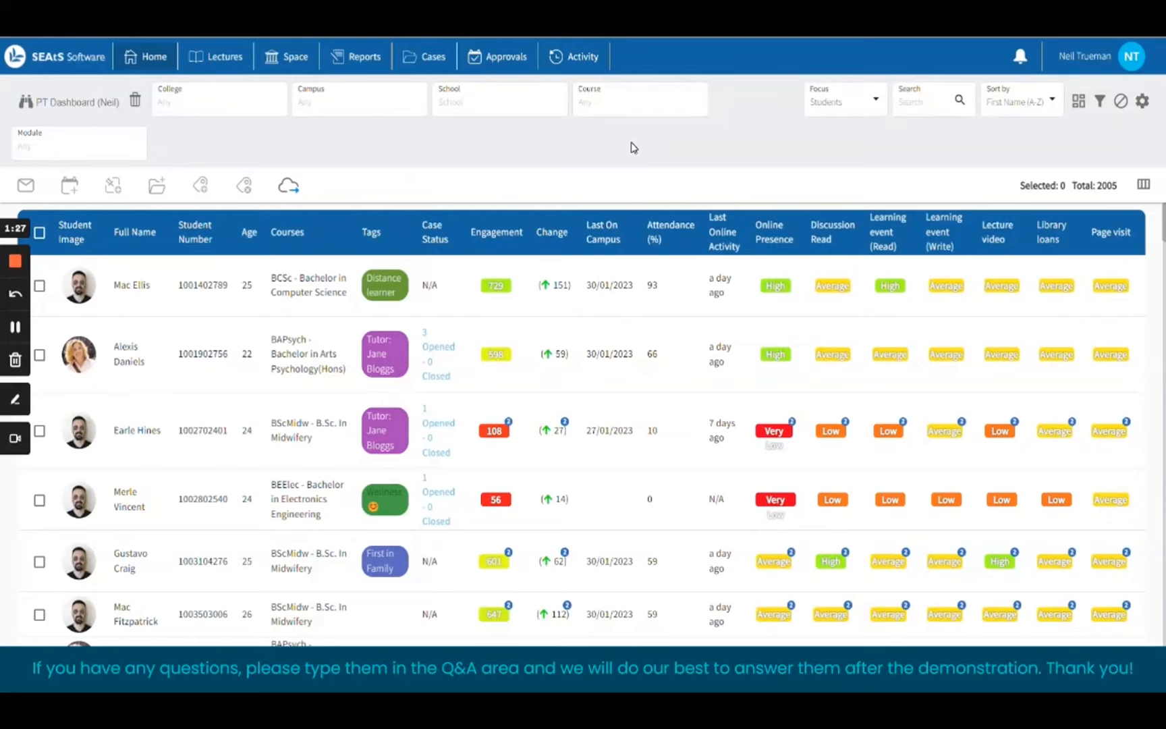
{"action": "mouse_move", "coordinate": [616, 146]}
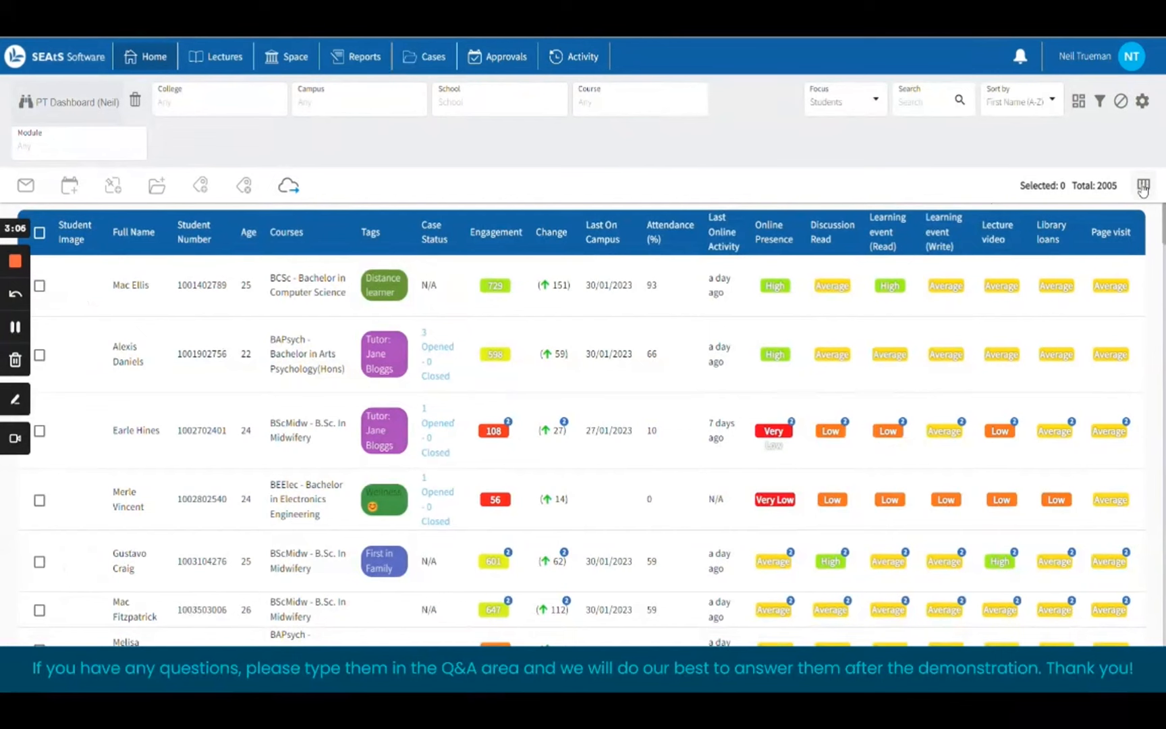
Review the student table's column settings and leave them unchanged
{"action": "left_click", "coordinate": [1142, 188]}
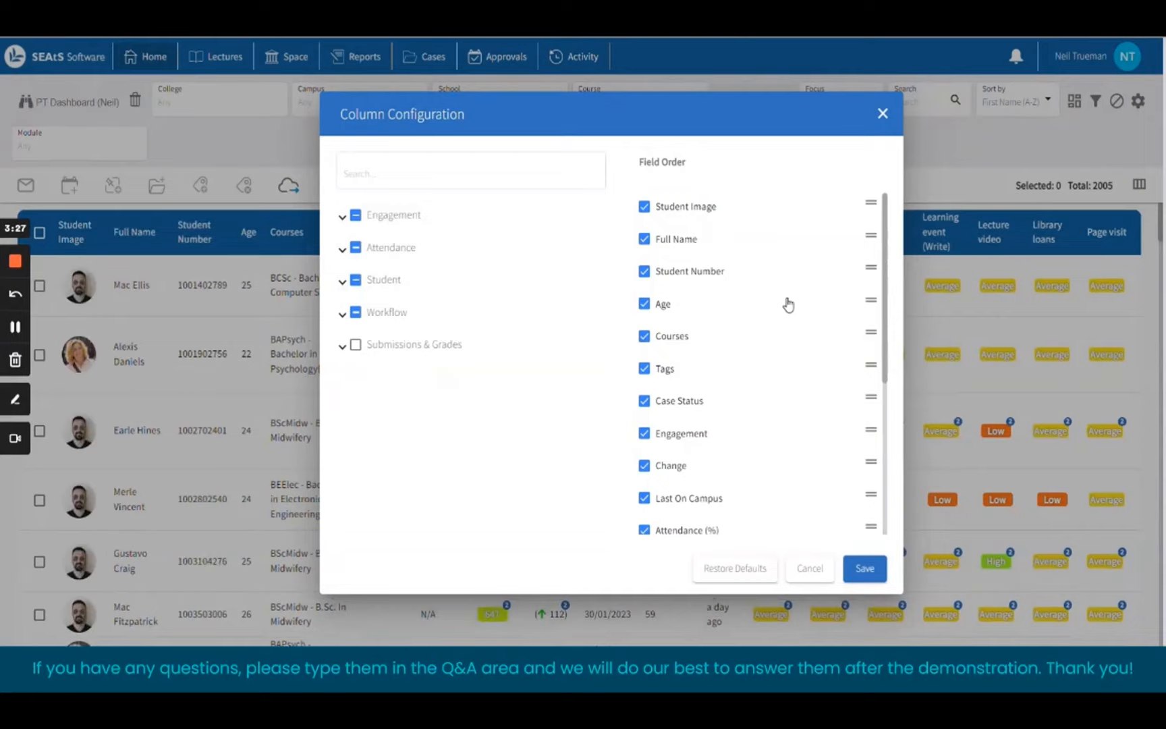
{"action": "mouse_move", "coordinate": [744, 237]}
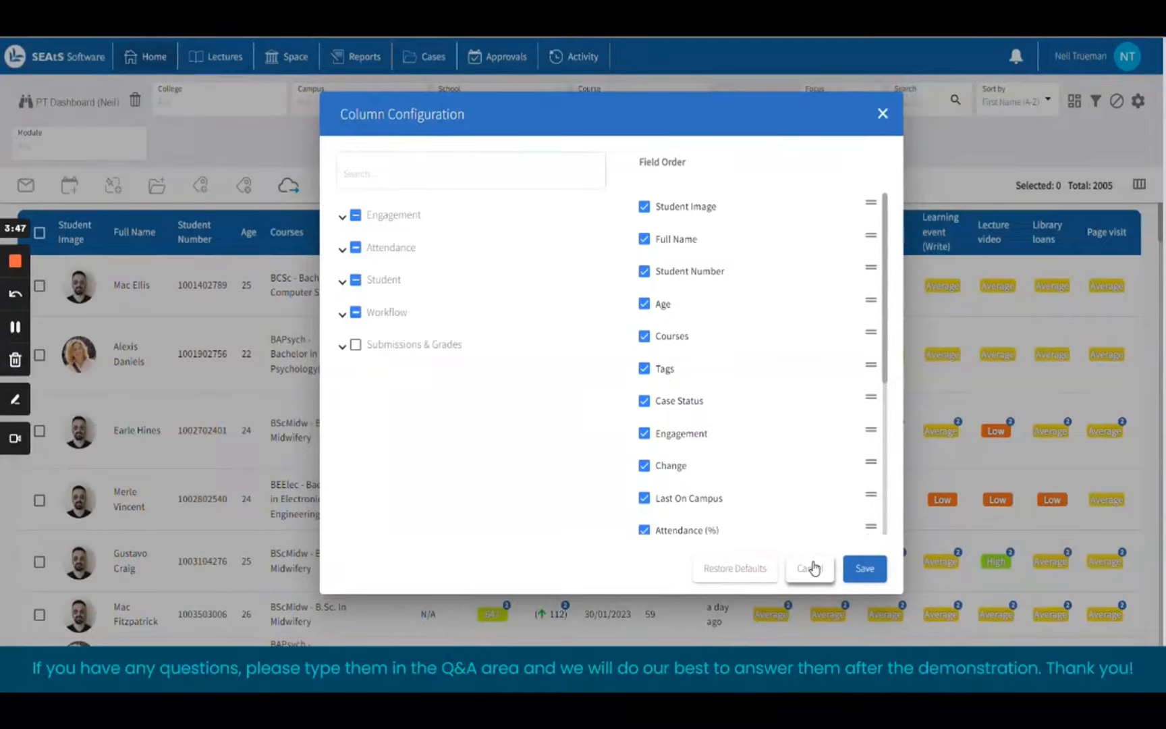
{"action": "left_click", "coordinate": [809, 568]}
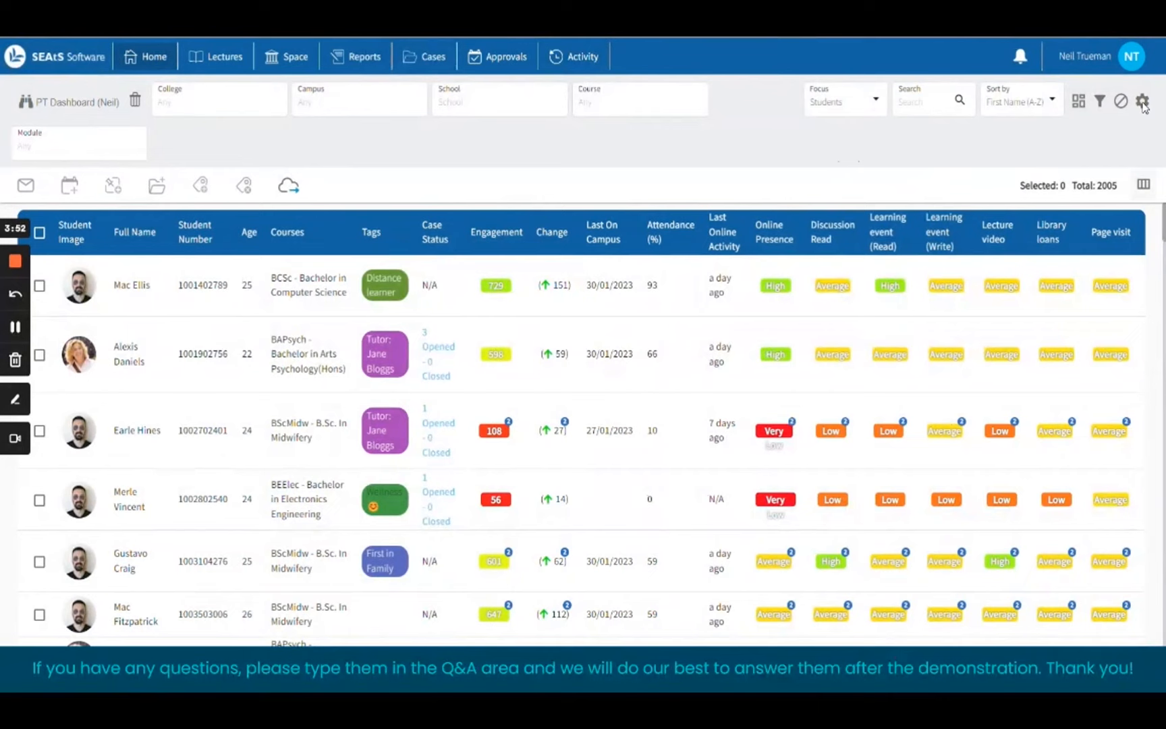
Remove Campus from the dashboard's header filters and save the filter configuration
{"action": "left_click", "coordinate": [1145, 100]}
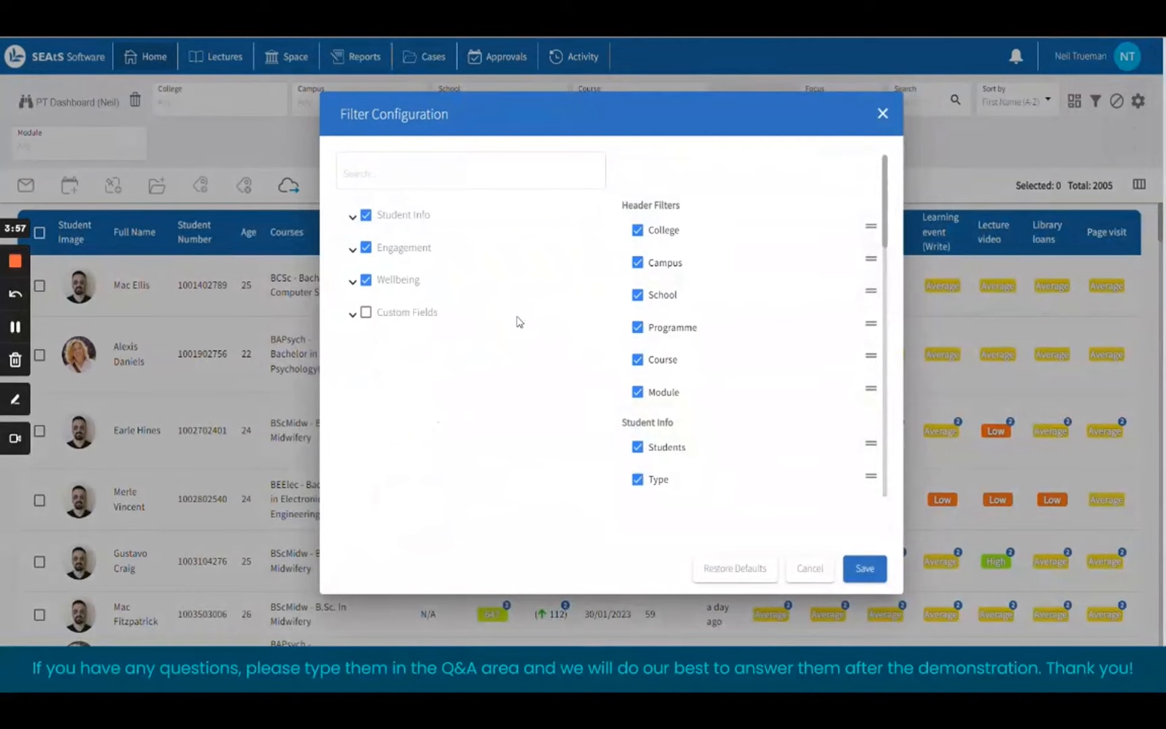
{"action": "mouse_move", "coordinate": [861, 439]}
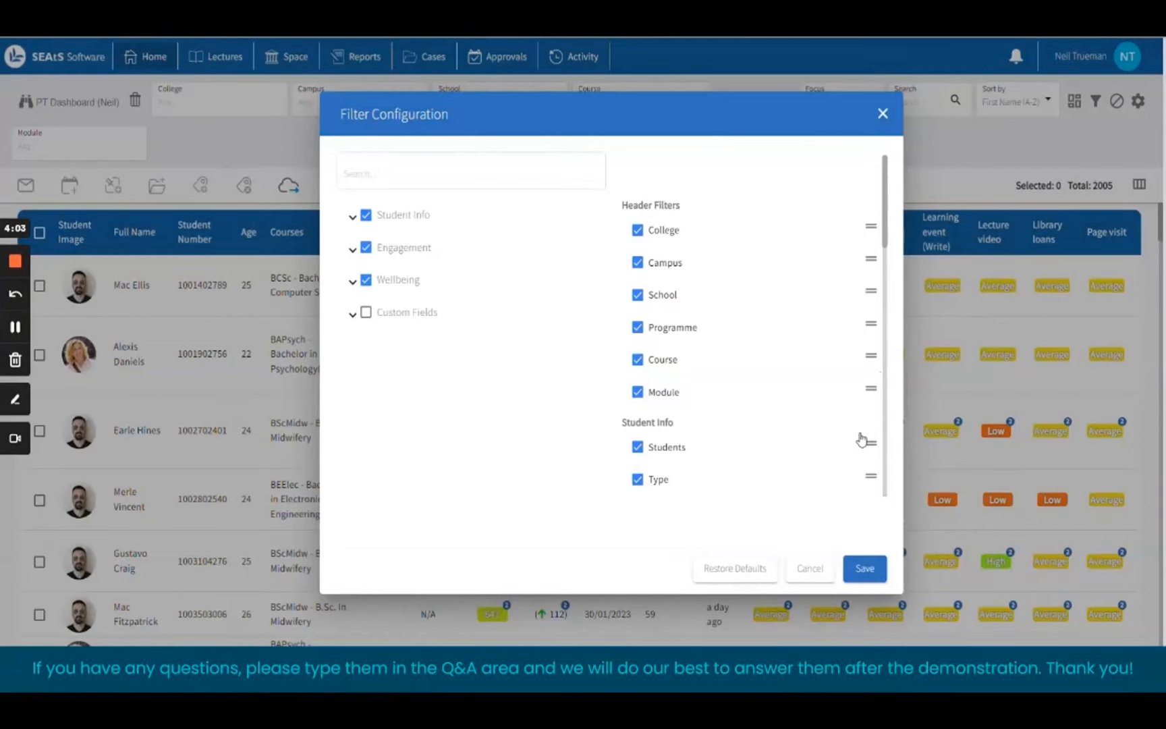
{"action": "mouse_move", "coordinate": [796, 444]}
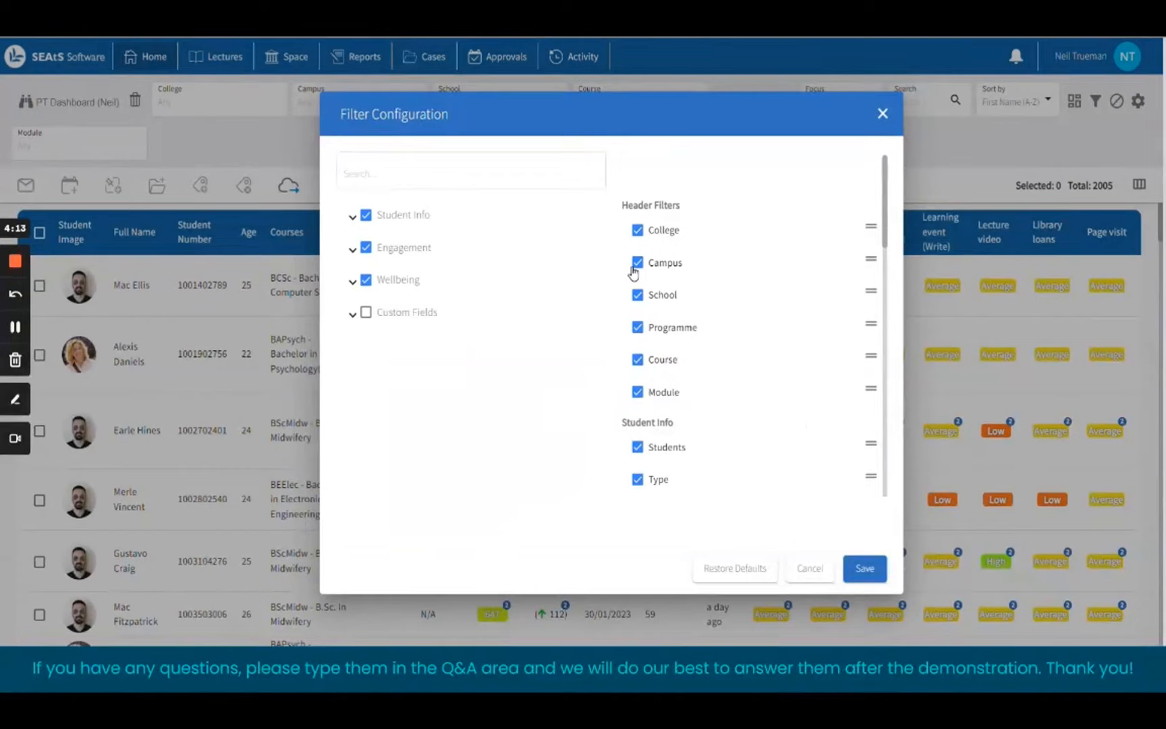
{"action": "mouse_move", "coordinate": [649, 281]}
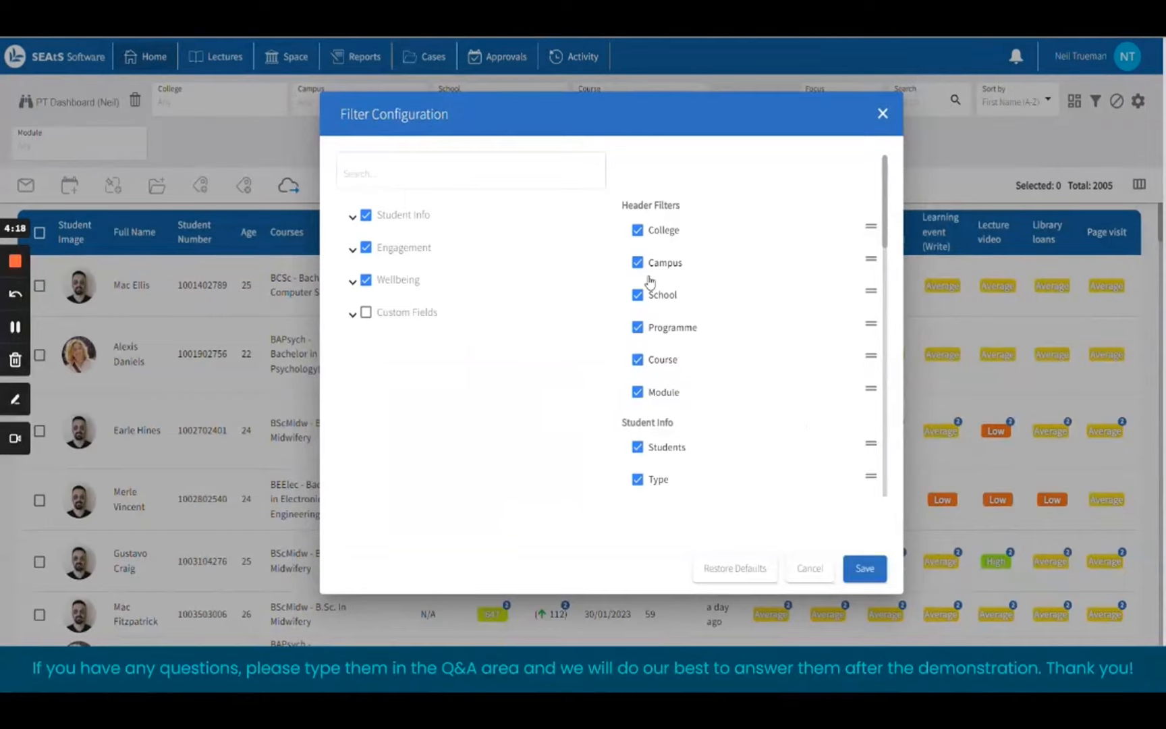
{"action": "left_click", "coordinate": [367, 215]}
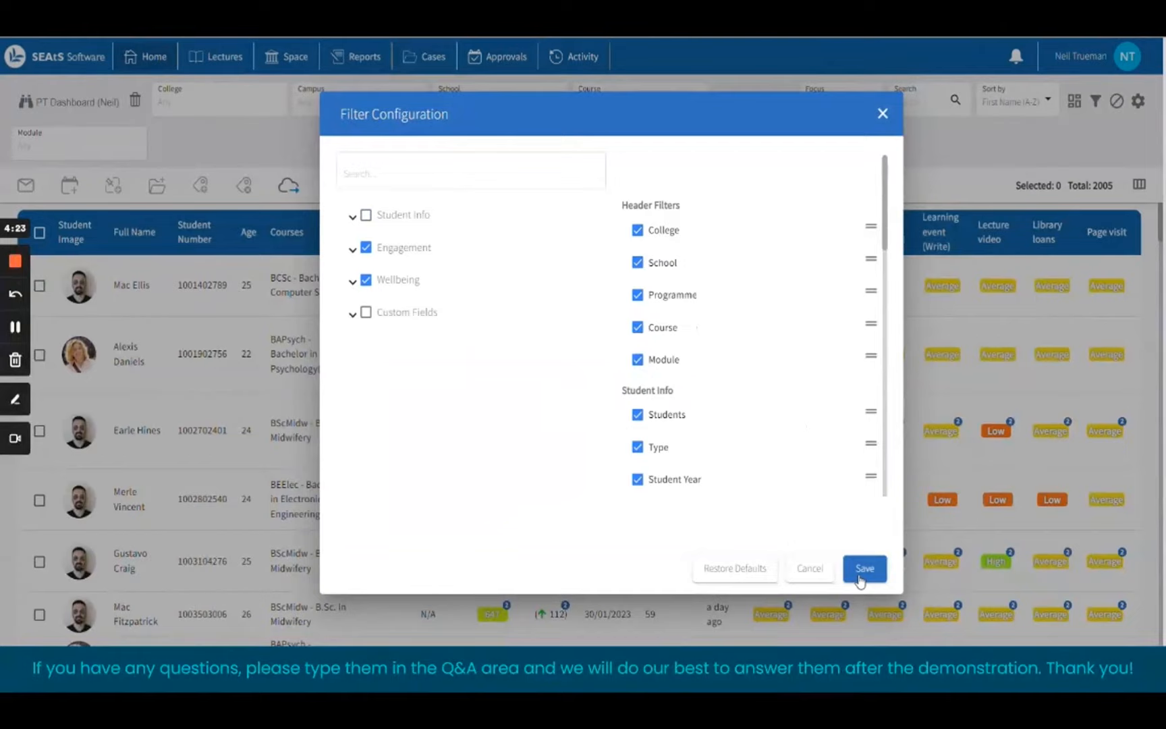
{"action": "left_click", "coordinate": [864, 568]}
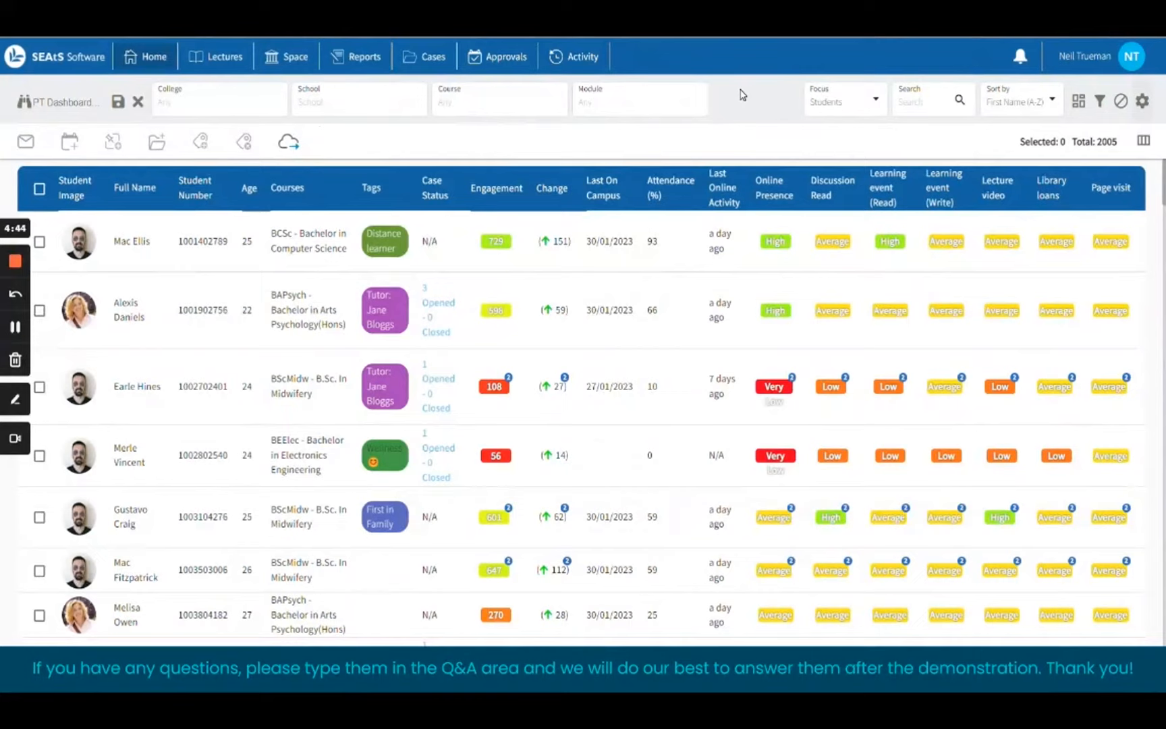
{"action": "mouse_move", "coordinate": [378, 184]}
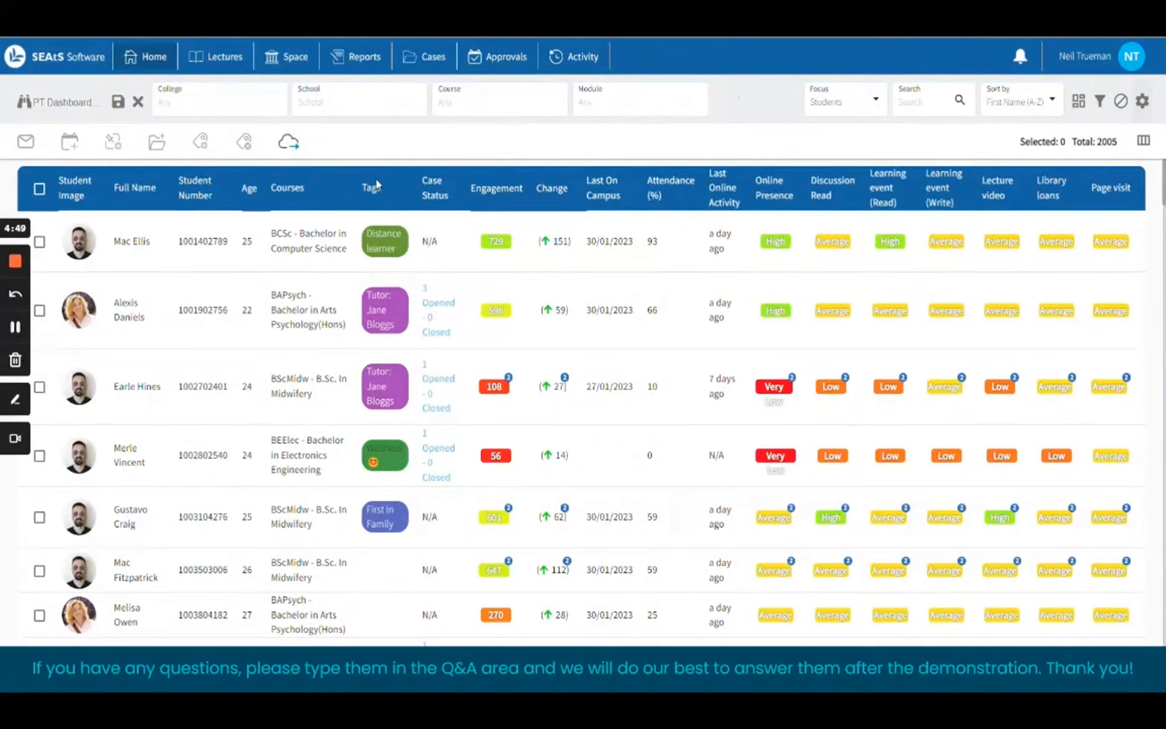
{"action": "mouse_move", "coordinate": [439, 177]}
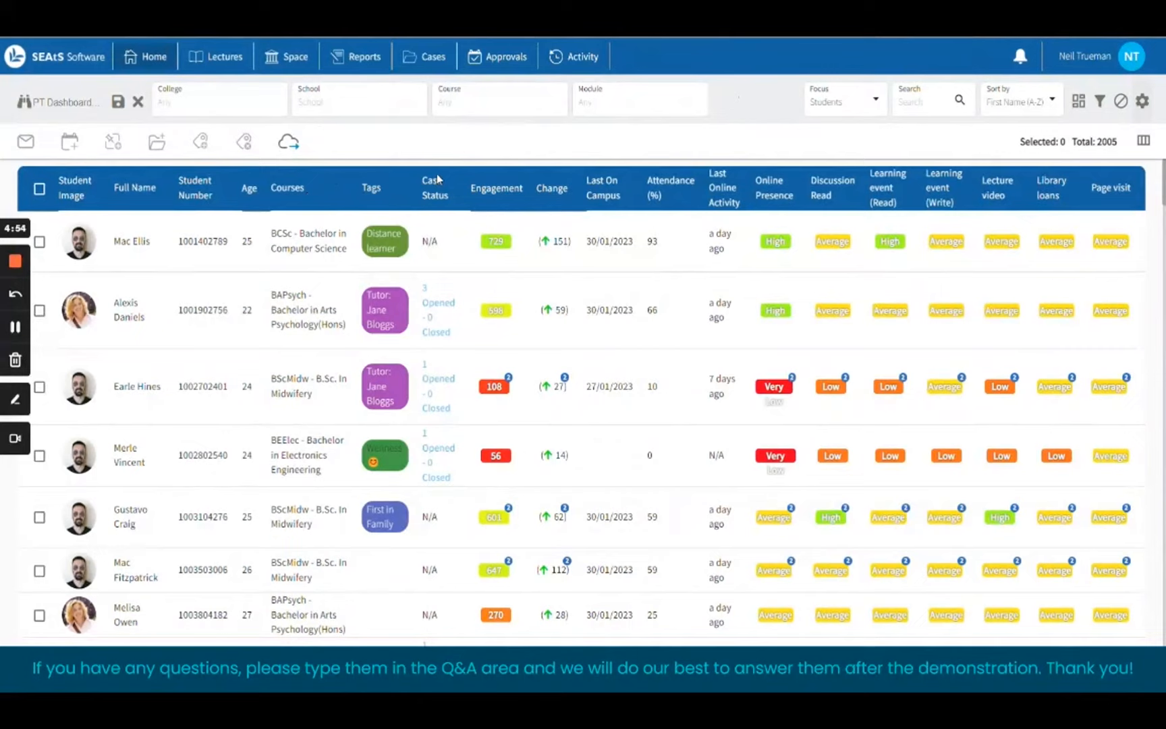
{"action": "mouse_move", "coordinate": [558, 139]}
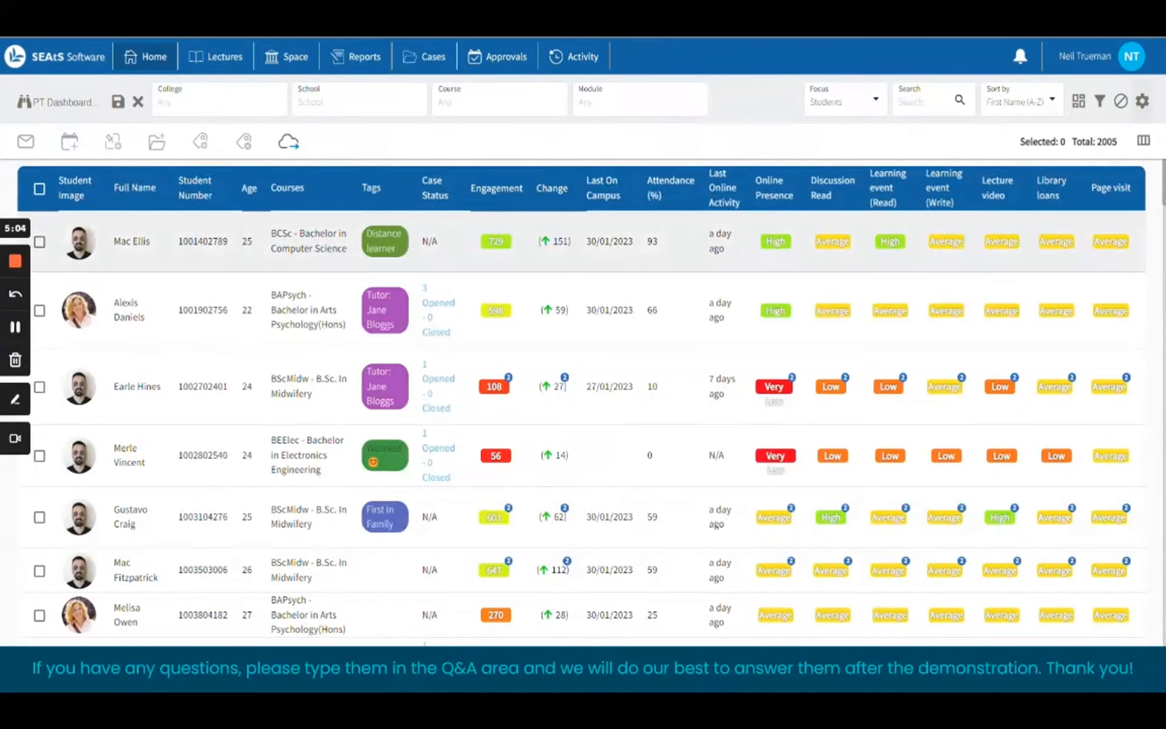
{"action": "mouse_move", "coordinate": [563, 137]}
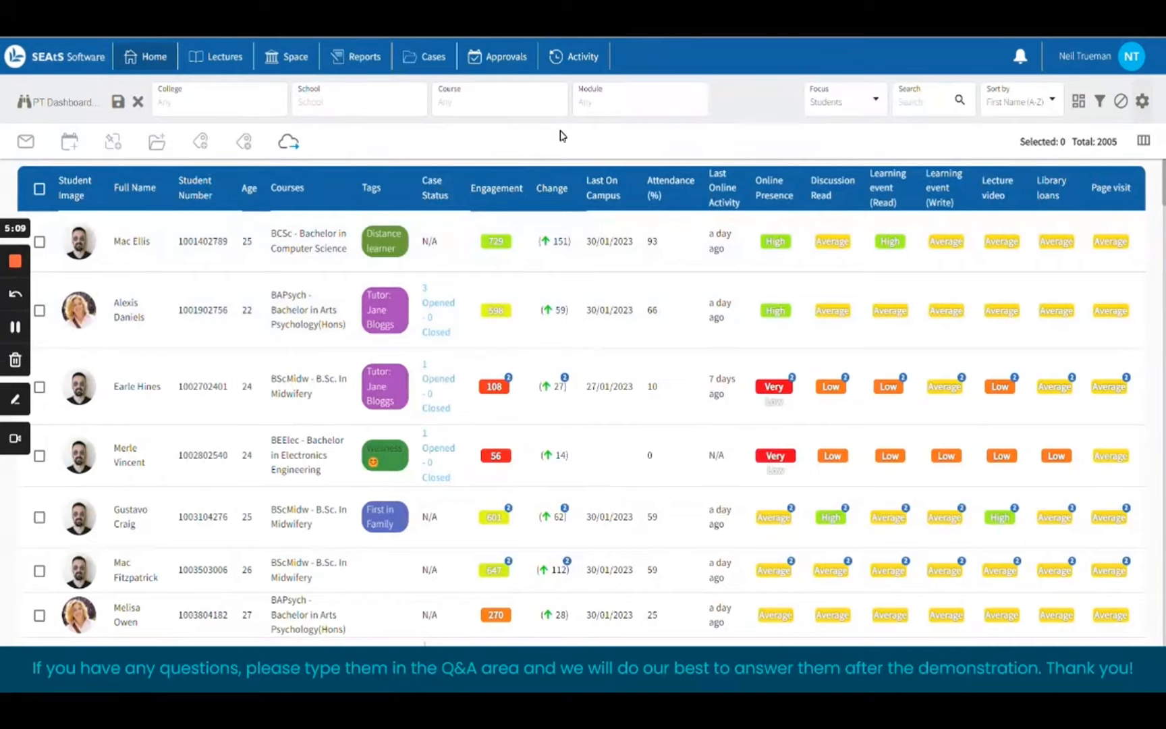
{"action": "mouse_move", "coordinate": [1068, 235]}
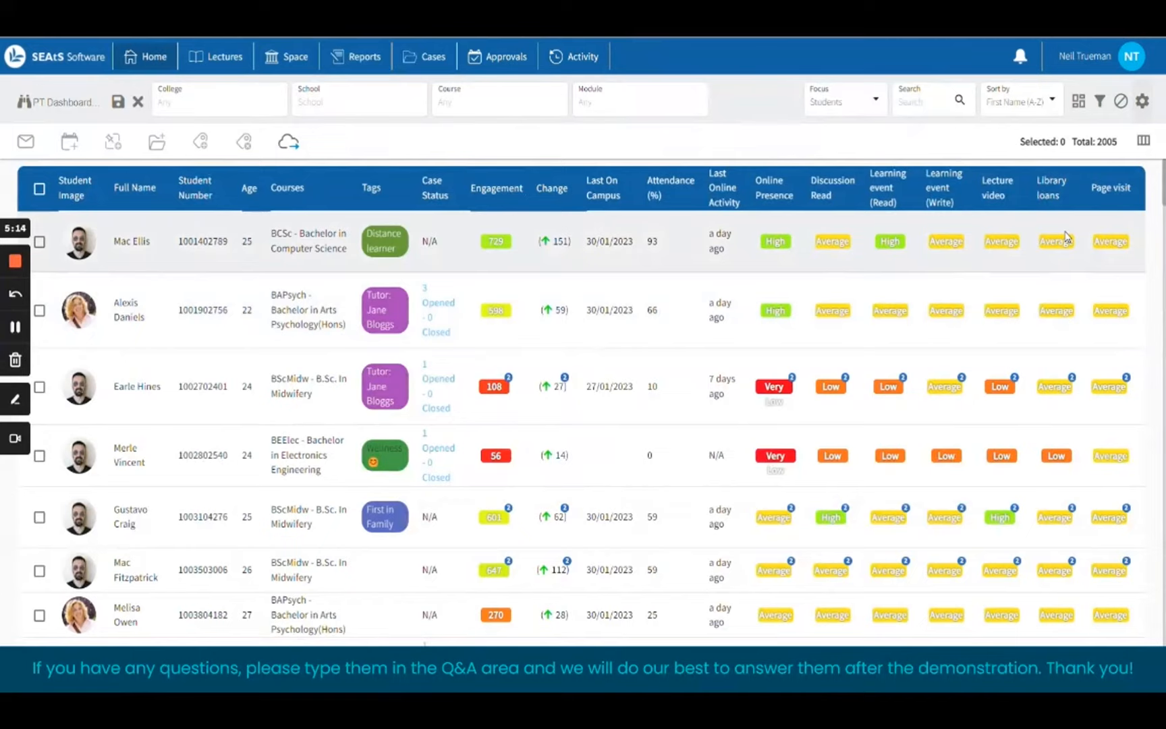
{"action": "mouse_move", "coordinate": [527, 296]}
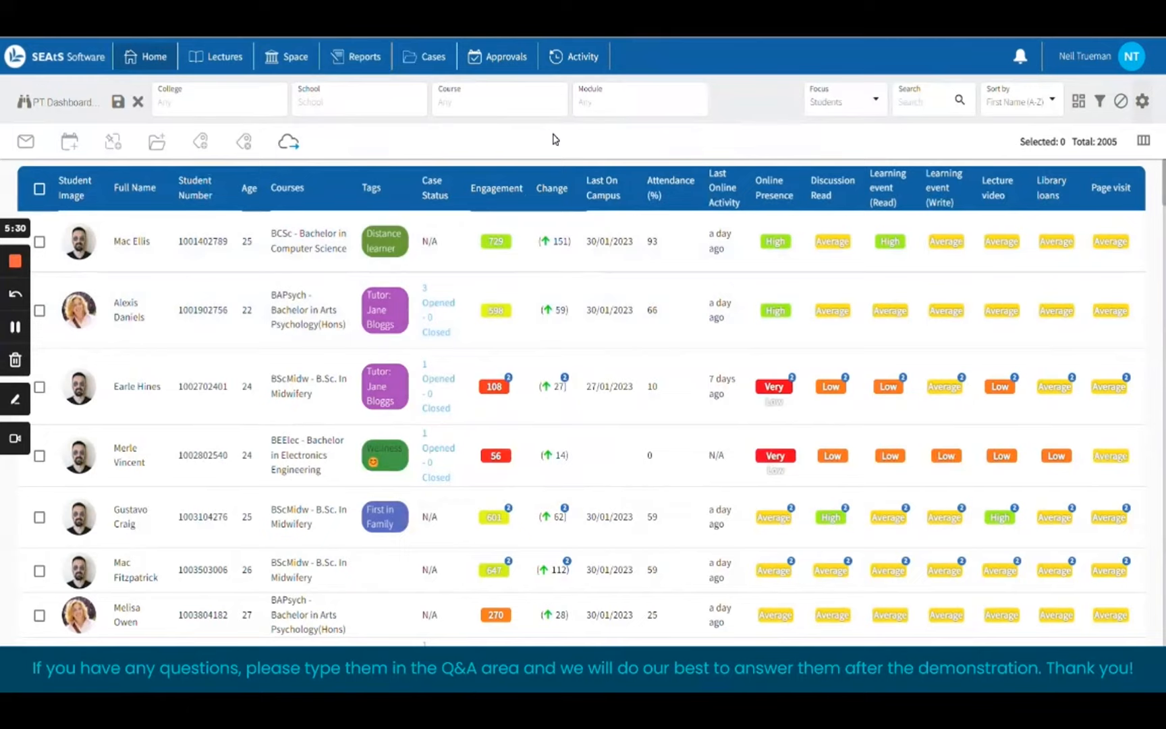
{"action": "mouse_move", "coordinate": [192, 405]}
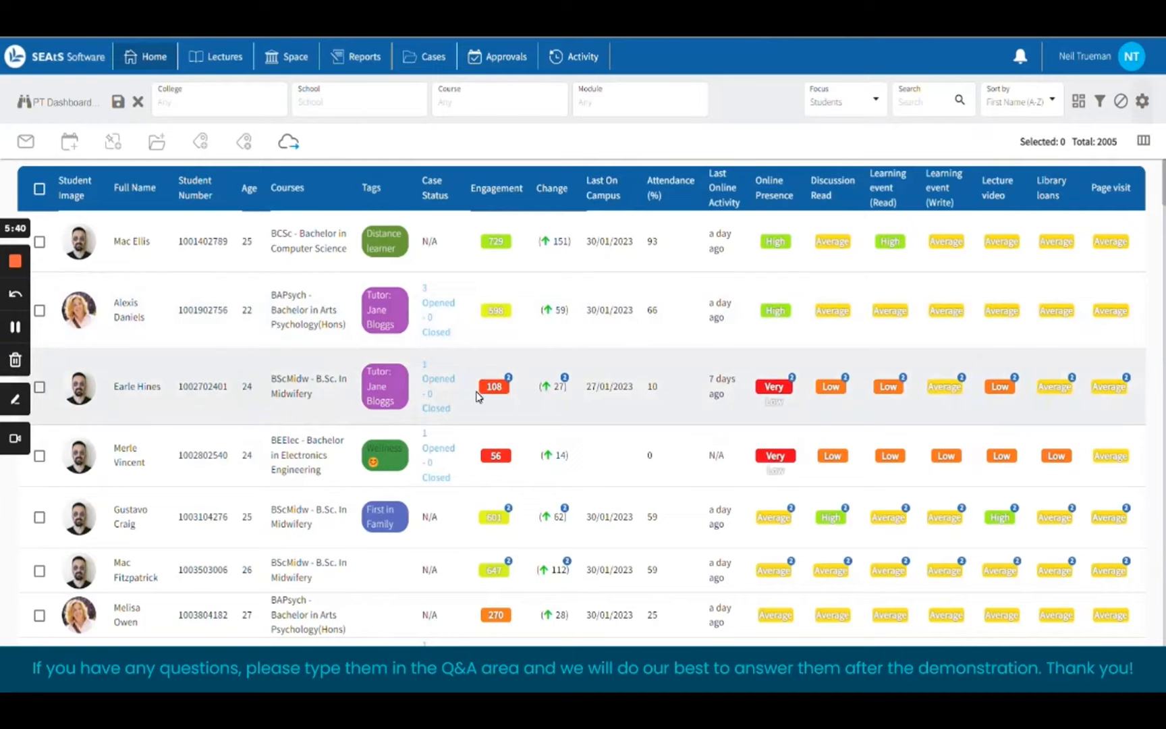
{"action": "mouse_move", "coordinate": [132, 384]}
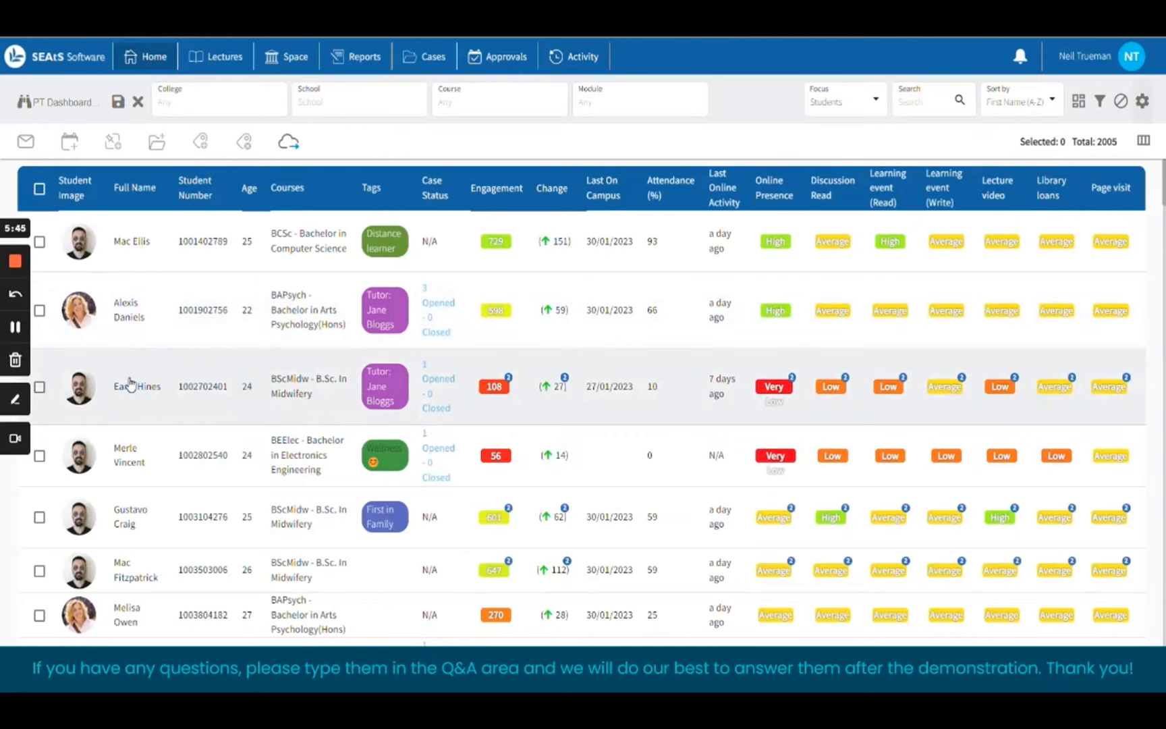
{"action": "mouse_move", "coordinate": [172, 402]}
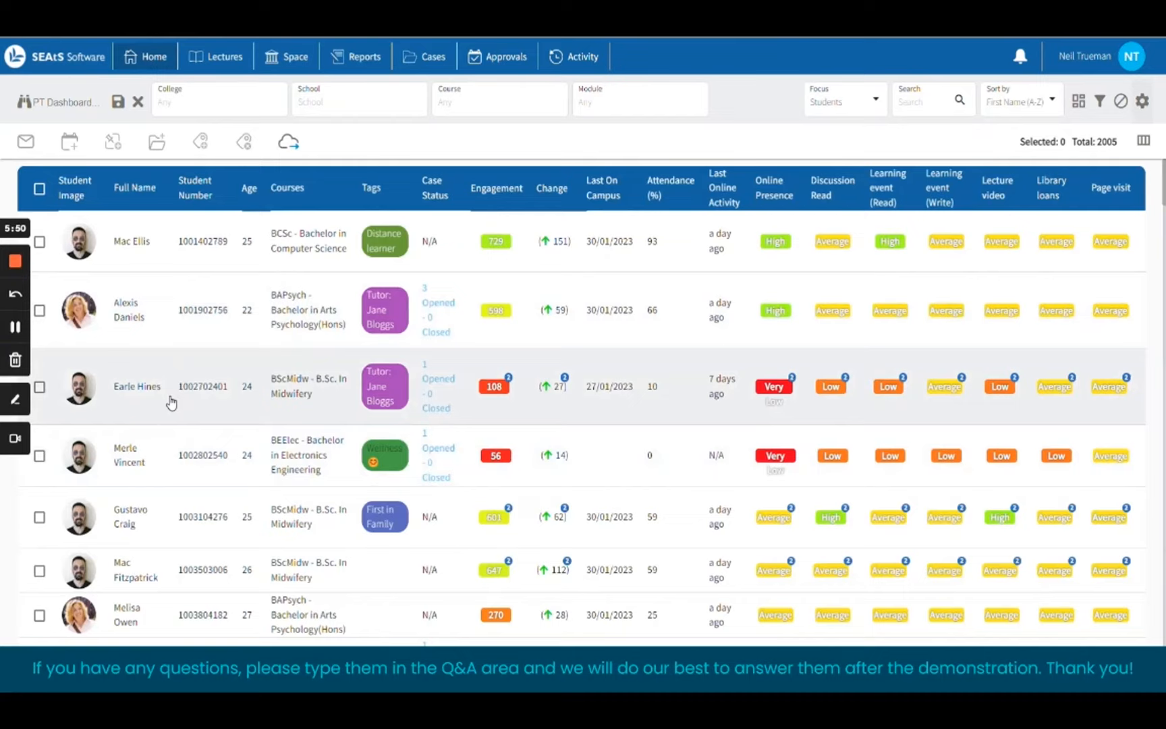
{"action": "left_click", "coordinate": [37, 457]}
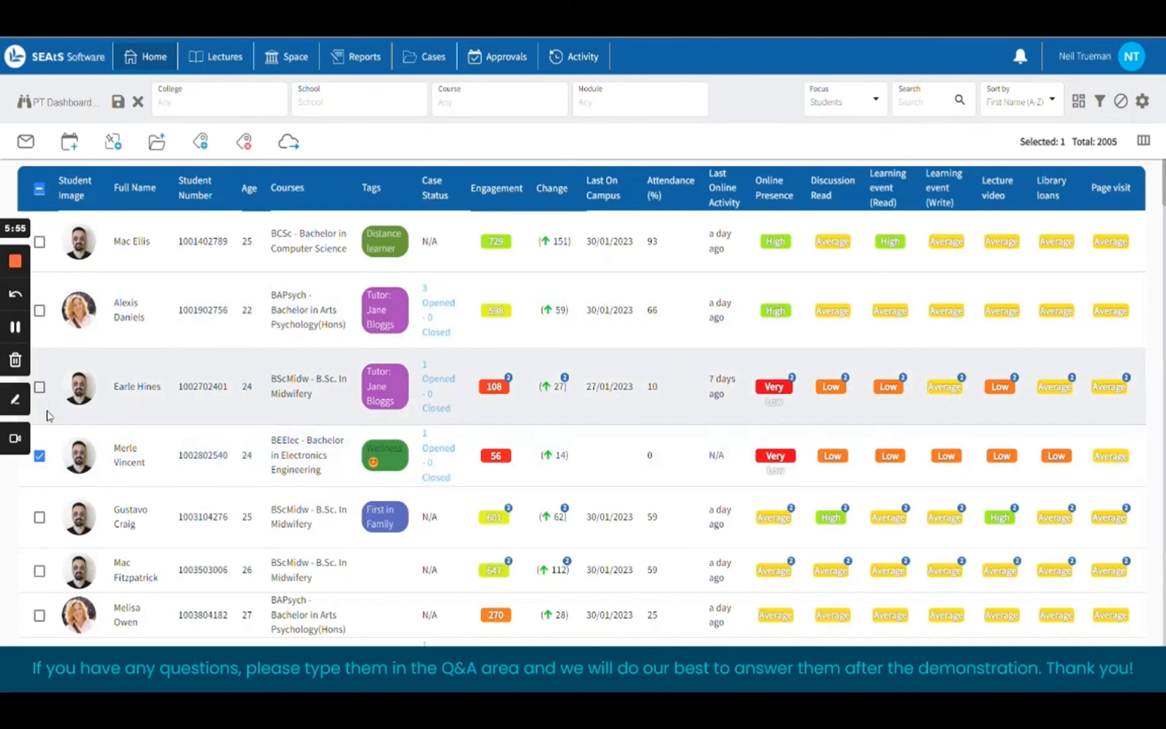
{"action": "left_click", "coordinate": [27, 141]}
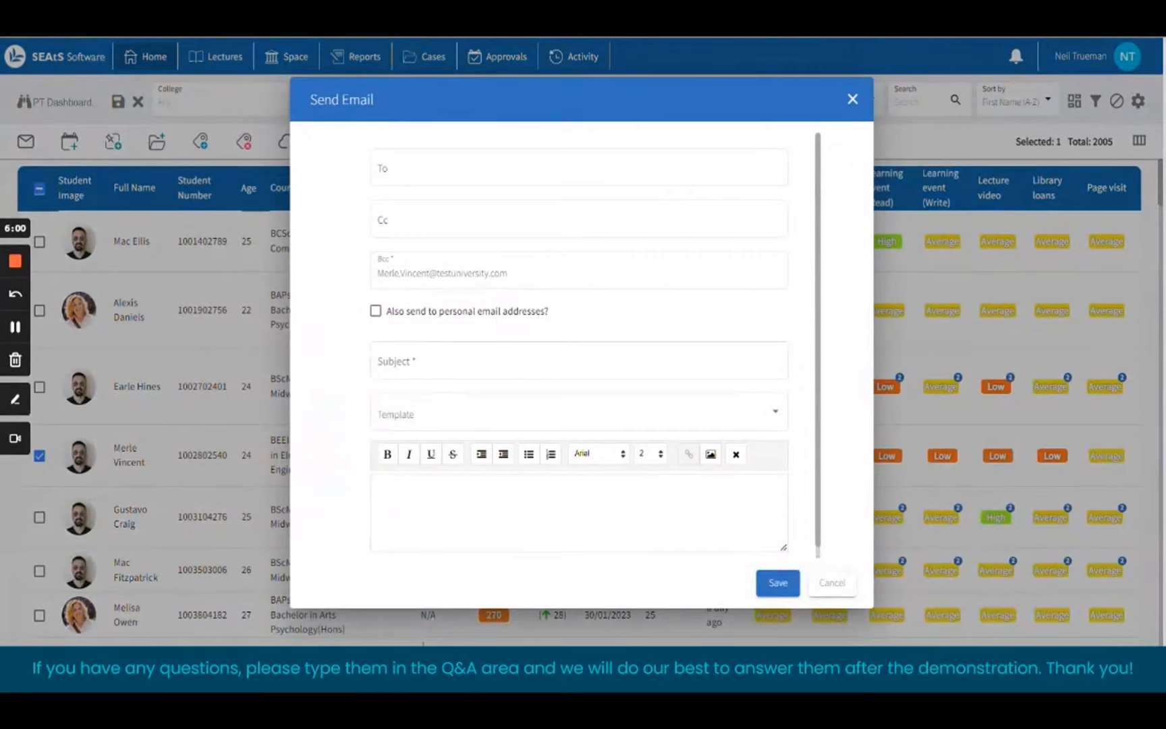
Fill the email from the Online Meeting template, review it, then discard it unsent
{"action": "left_click", "coordinate": [579, 412]}
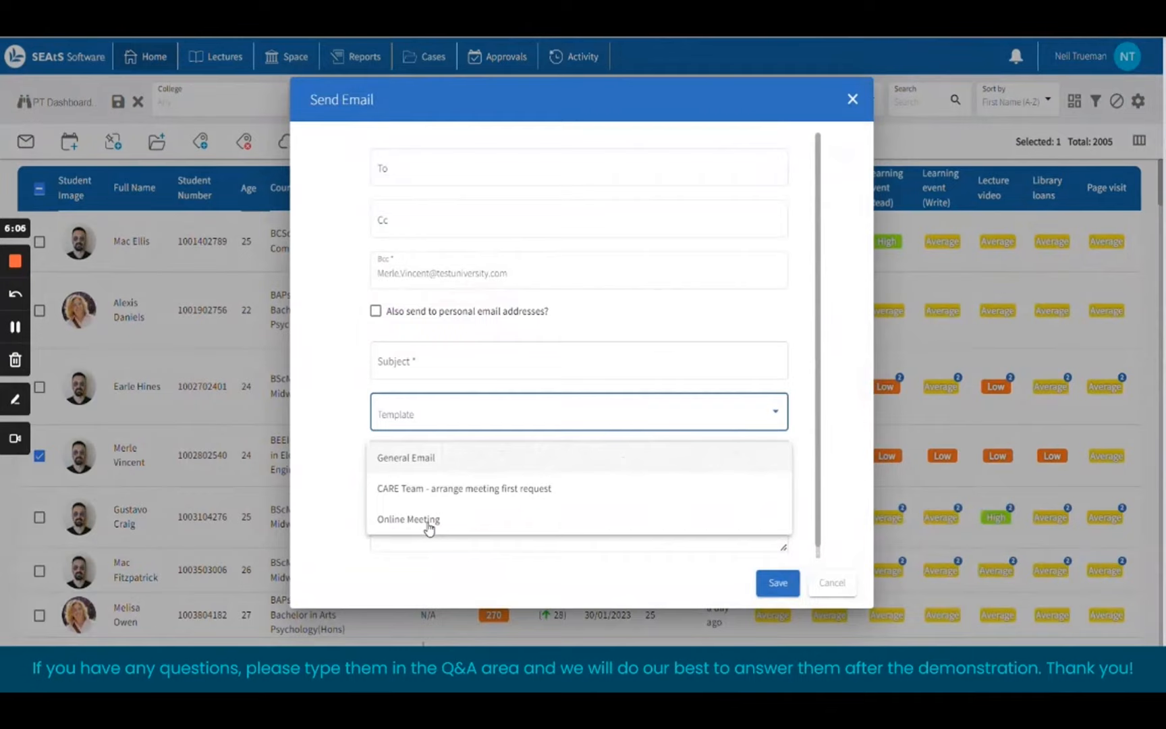
{"action": "left_click", "coordinate": [408, 520]}
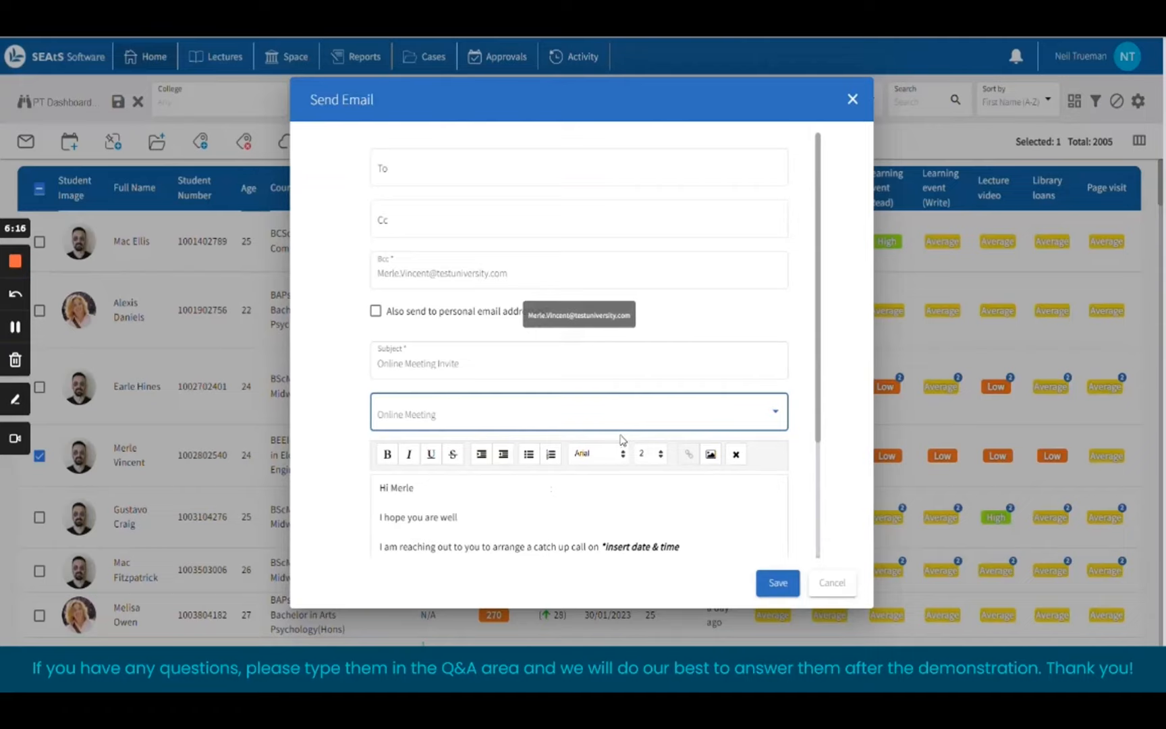
{"action": "scroll", "scroll_direction": "down", "scroll_amount": 3}
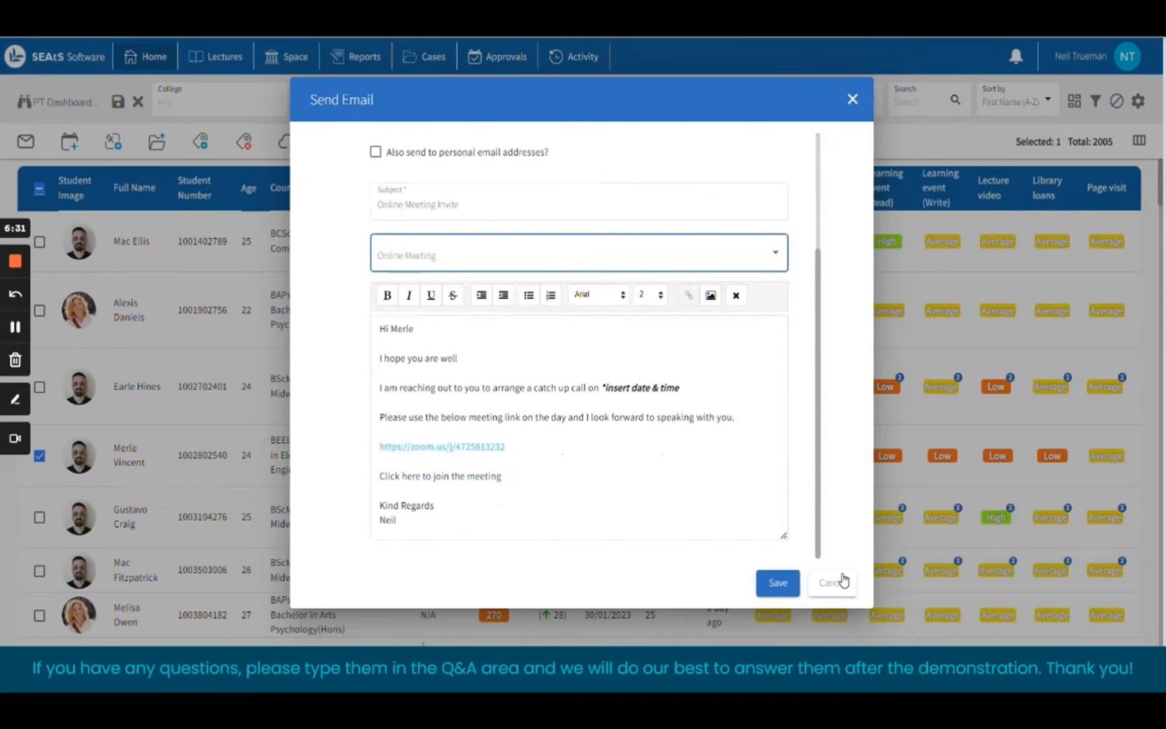
{"action": "left_click", "coordinate": [831, 583]}
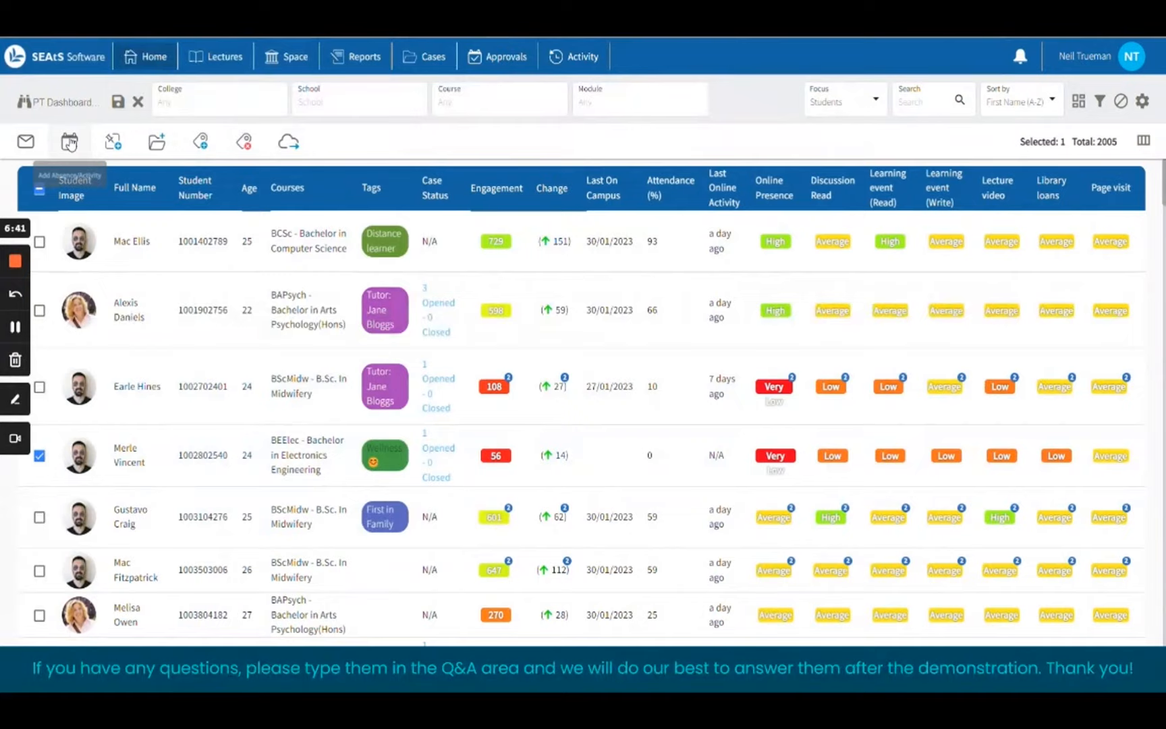
{"action": "left_click", "coordinate": [66, 142]}
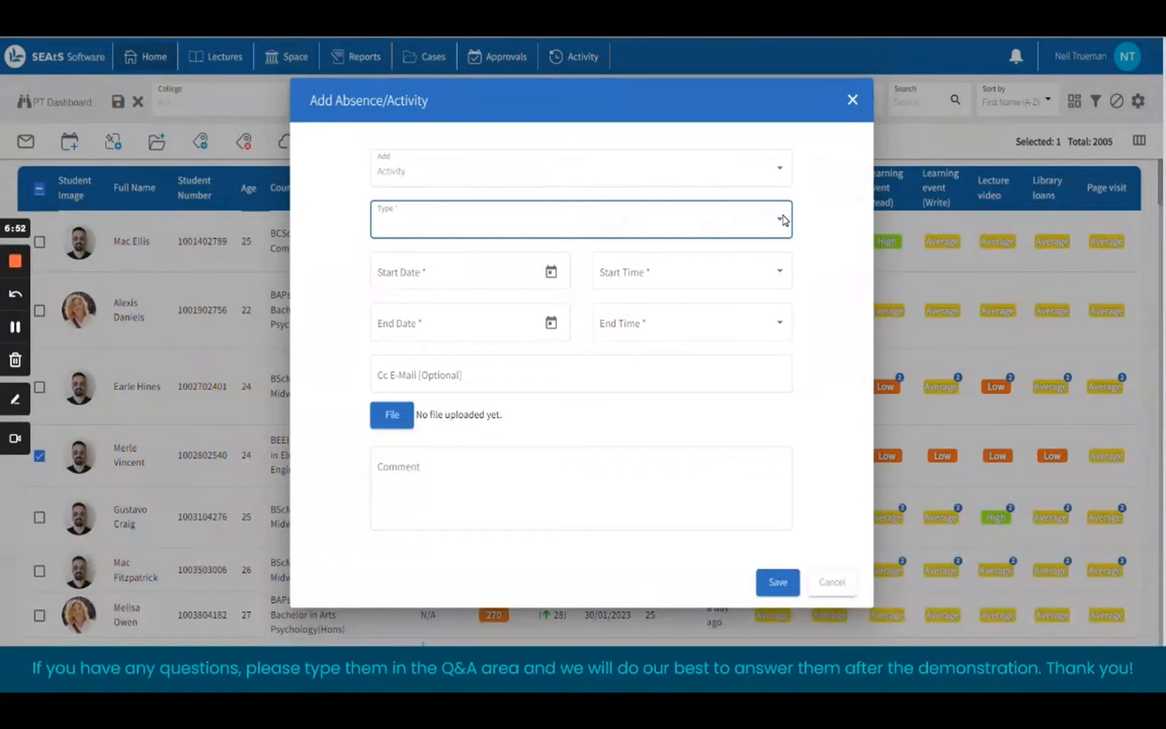
{"action": "left_click", "coordinate": [581, 220]}
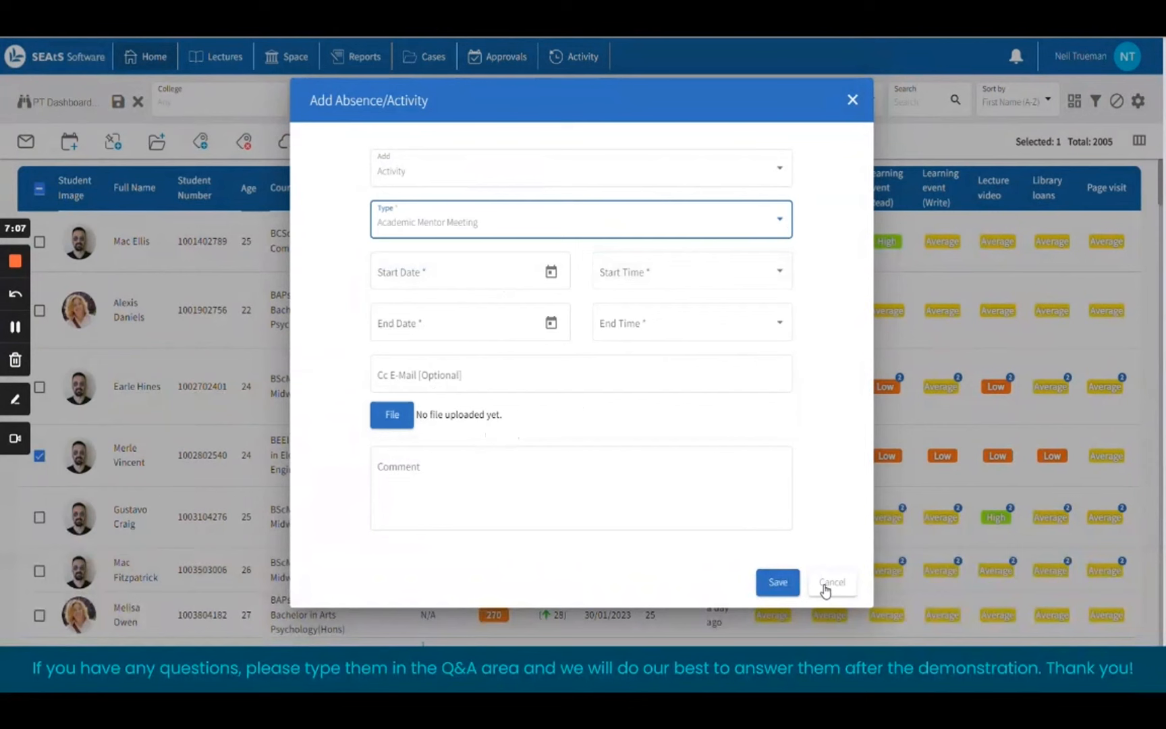
{"action": "left_click", "coordinate": [833, 583]}
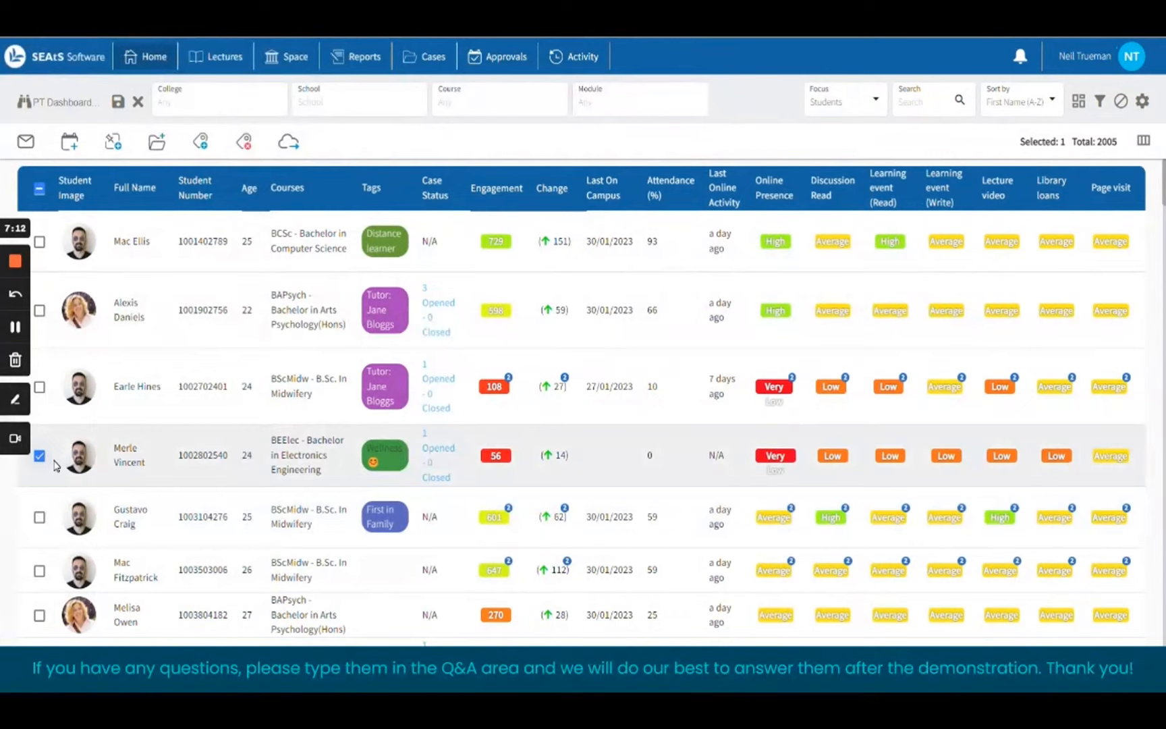
{"action": "left_click", "coordinate": [37, 456]}
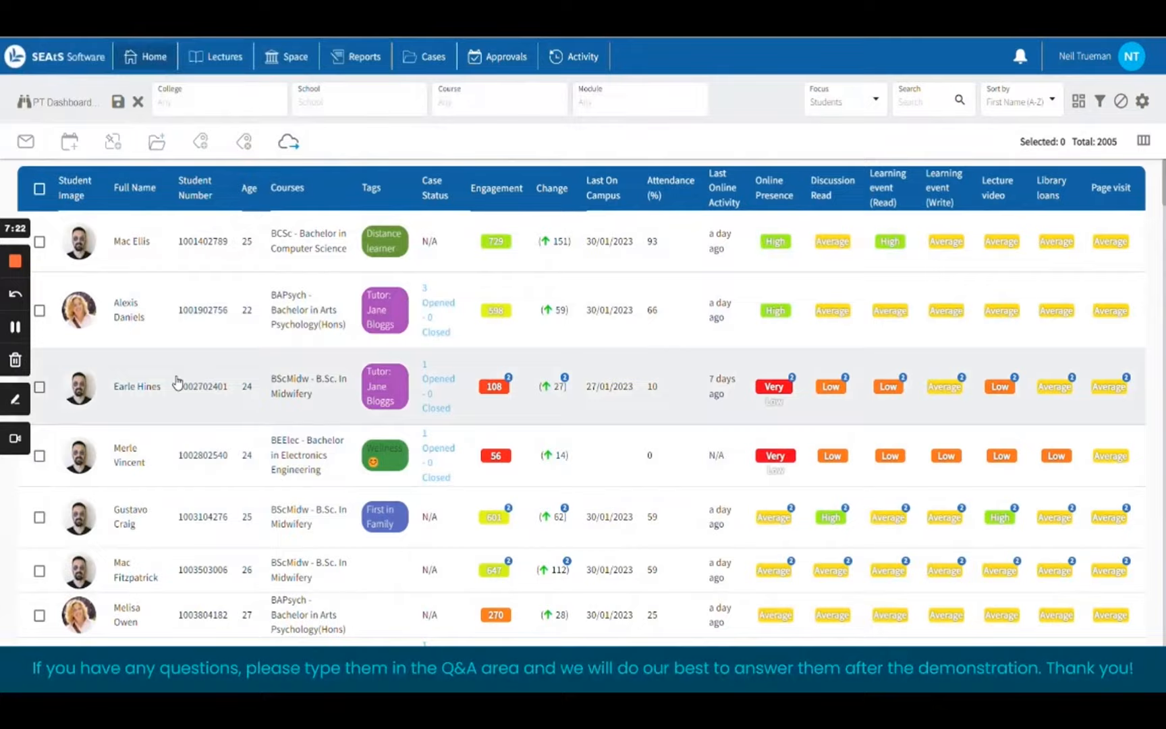
{"action": "left_click", "coordinate": [137, 386]}
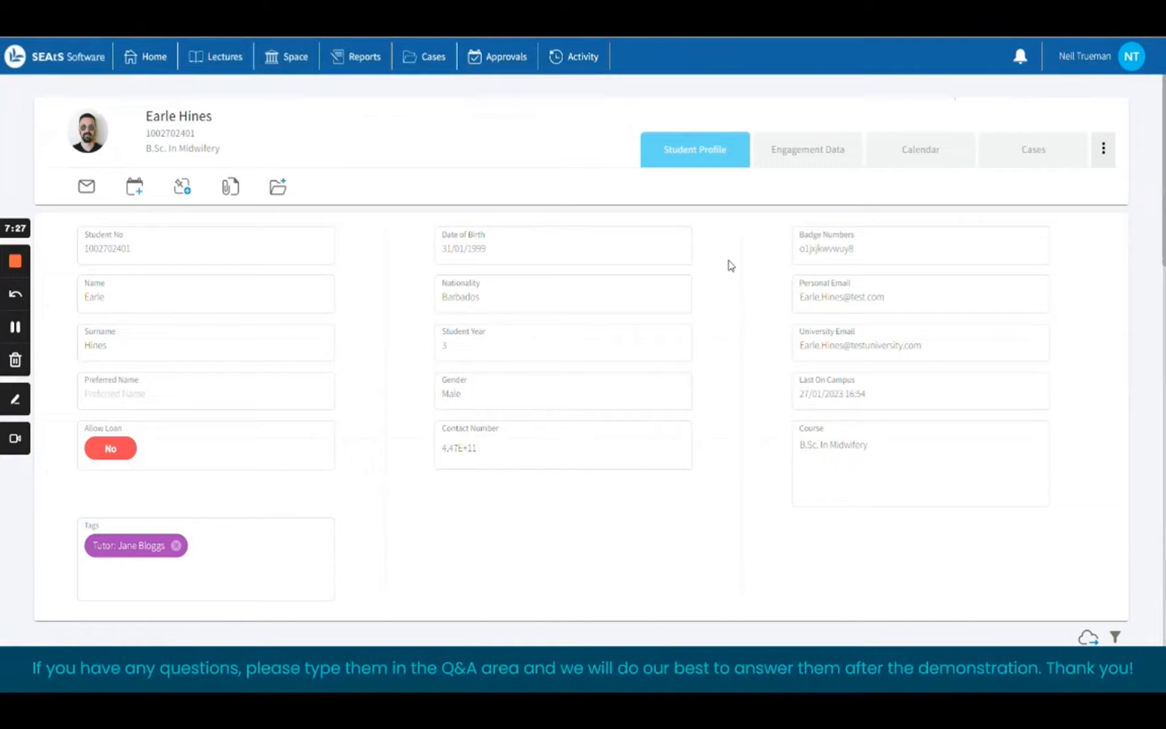
{"action": "left_click", "coordinate": [808, 150]}
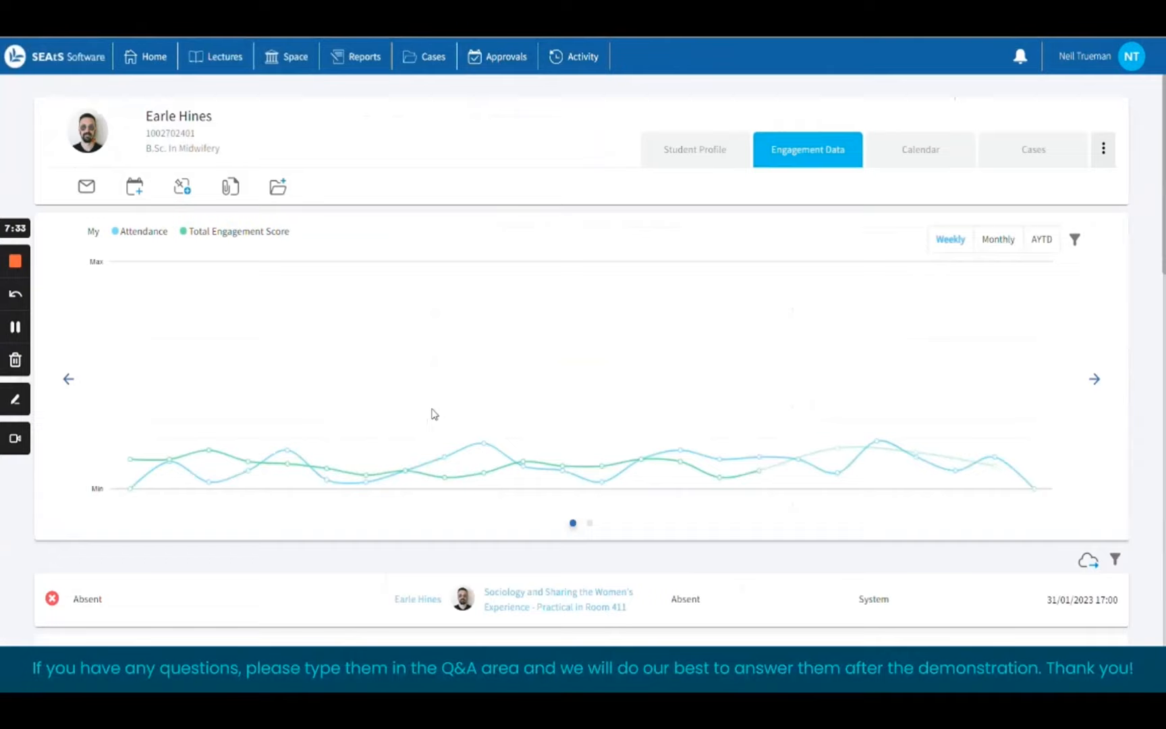
{"action": "mouse_move", "coordinate": [485, 472]}
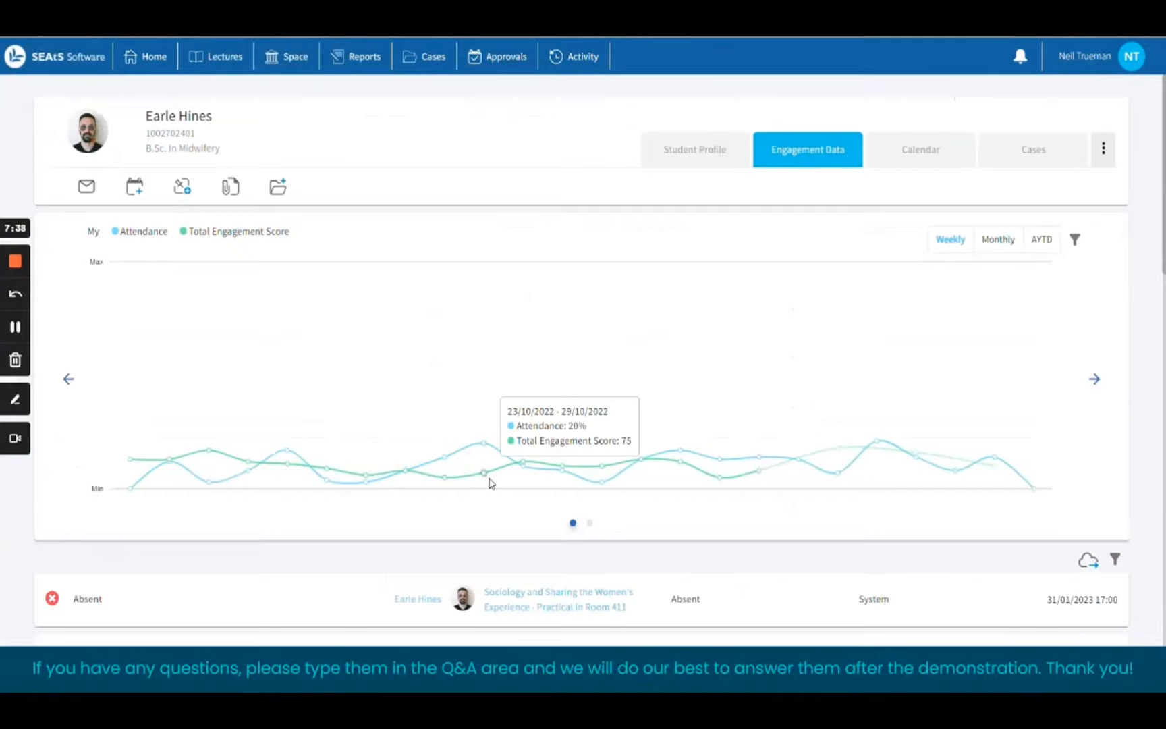
{"action": "mouse_move", "coordinate": [1026, 406]}
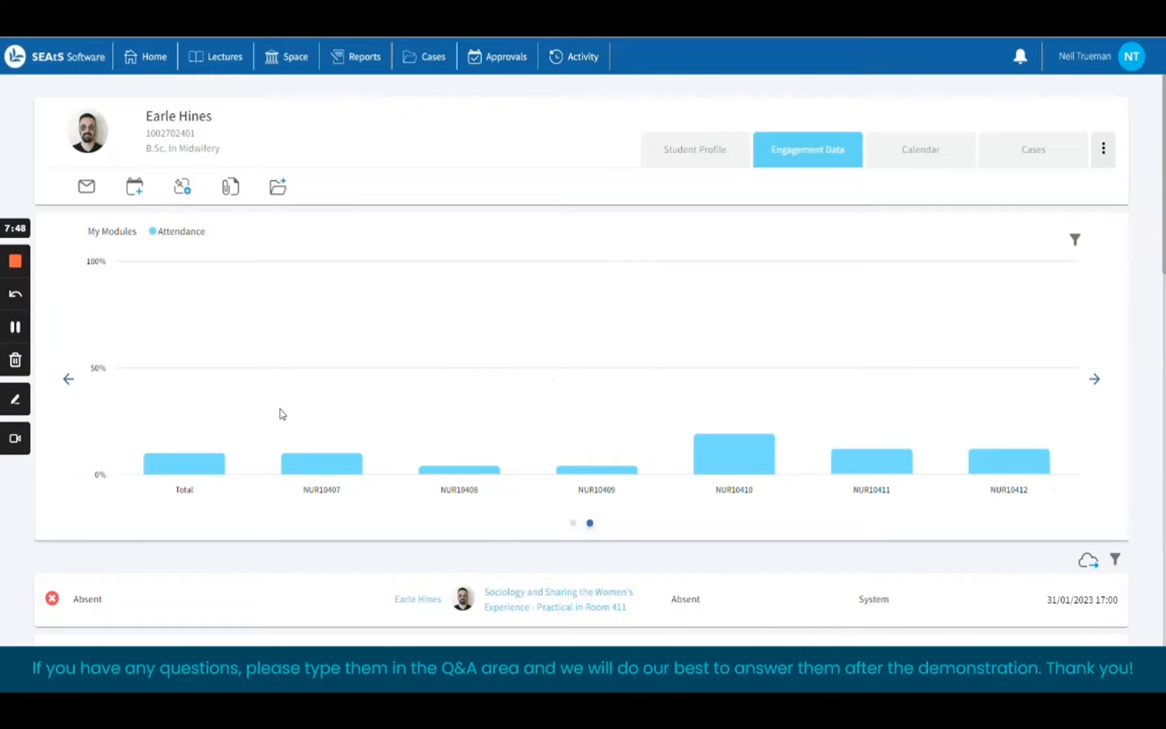
{"action": "mouse_move", "coordinate": [215, 444]}
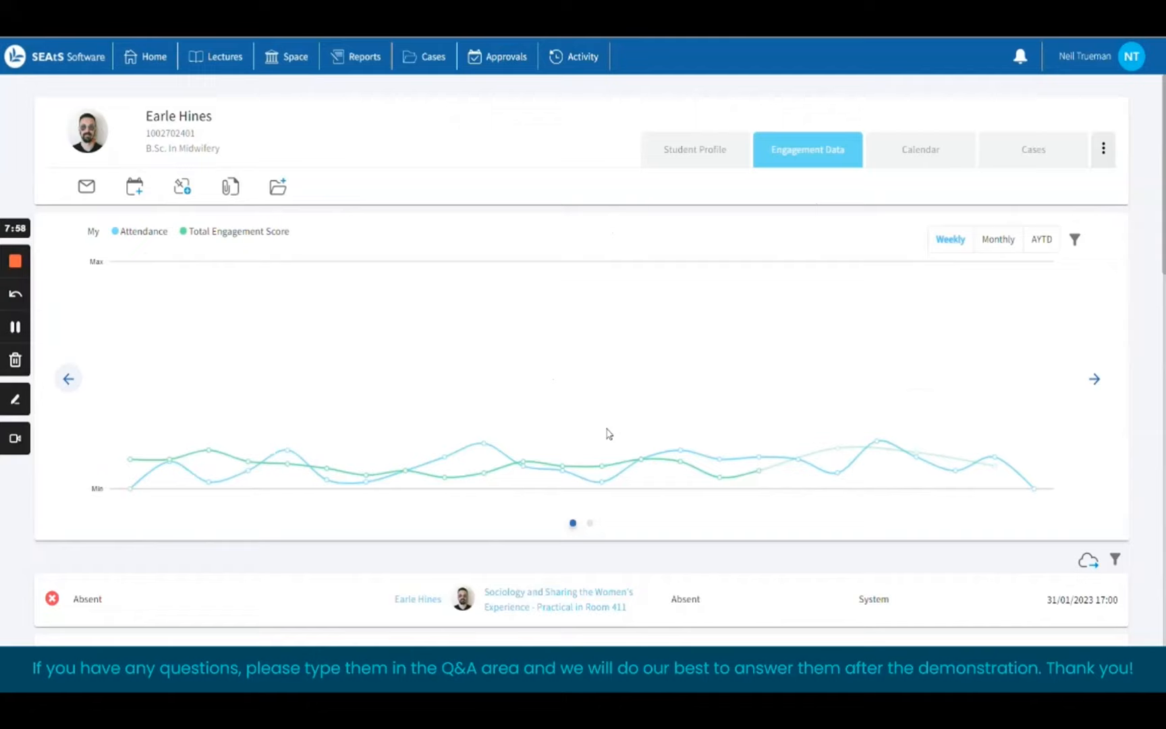
{"action": "mouse_move", "coordinate": [135, 336]}
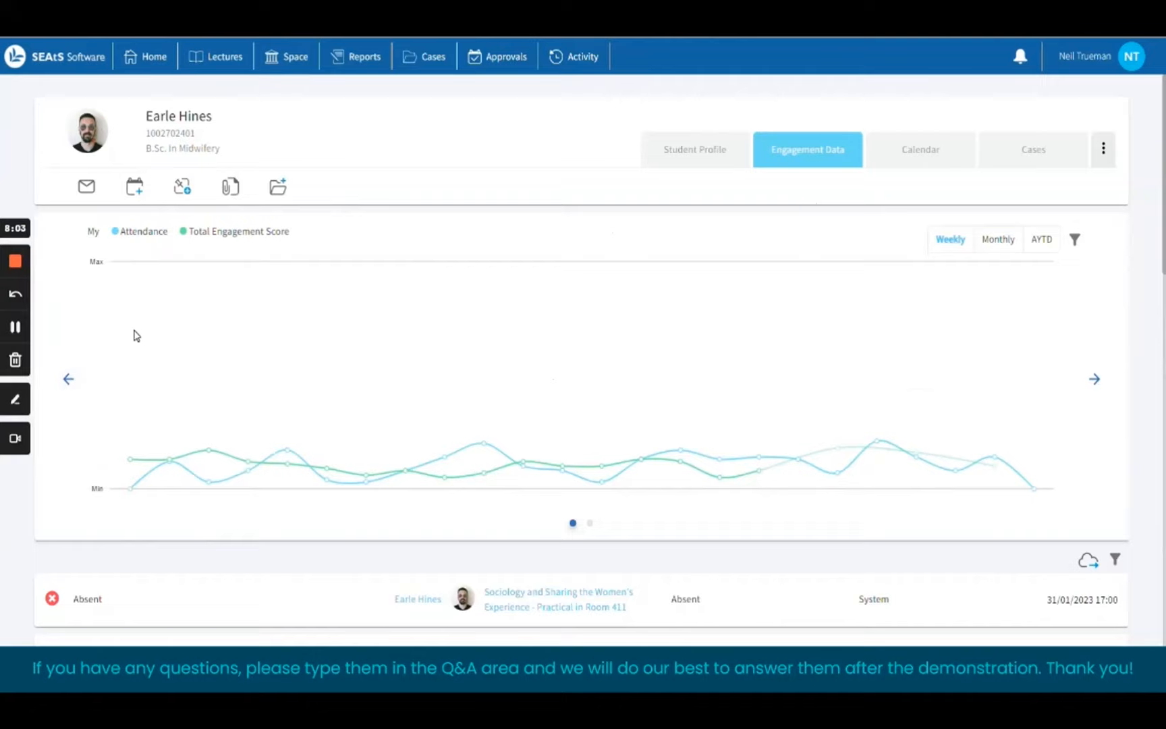
Add Practical attendance Score to the chart's metrics alongside Email academic and Lecture attendance
{"action": "left_click", "coordinate": [1075, 240]}
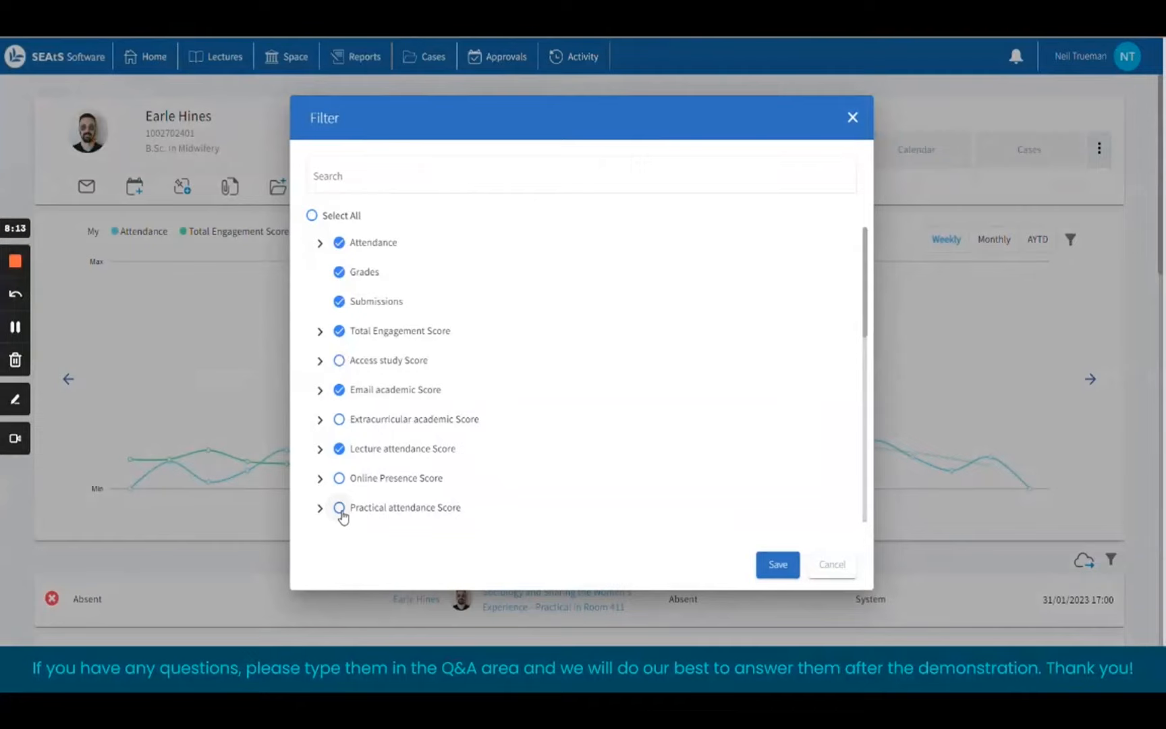
{"action": "left_click", "coordinate": [777, 564]}
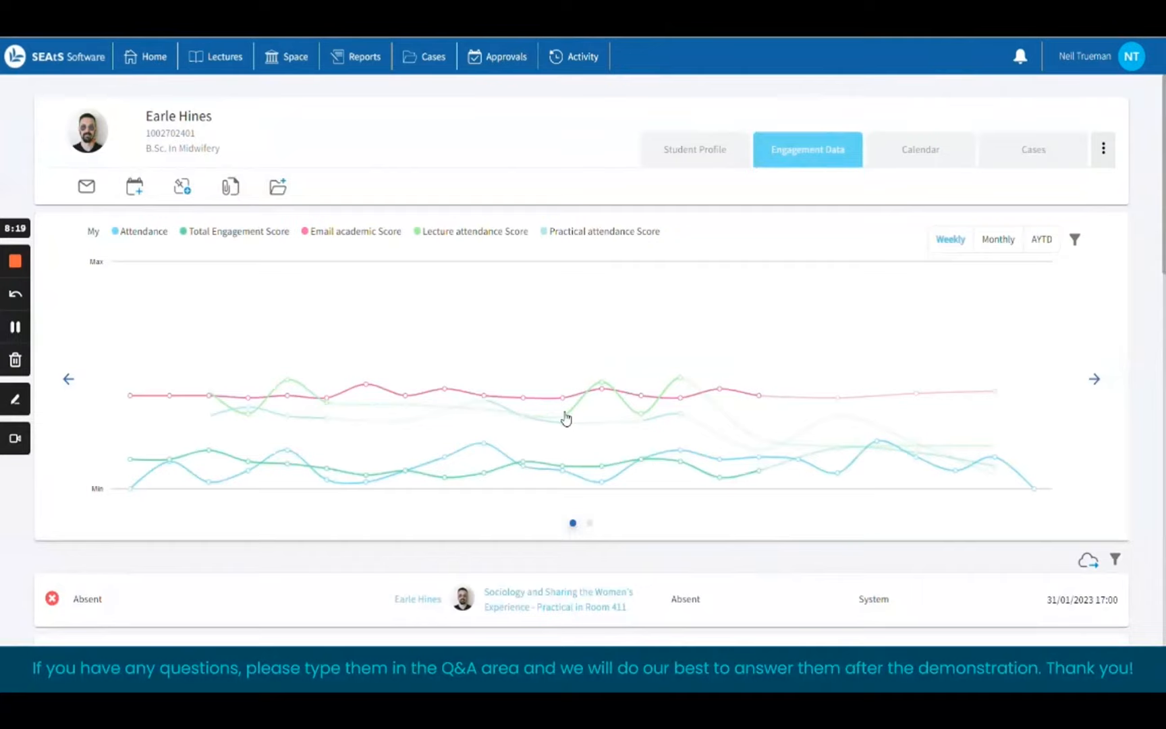
{"action": "mouse_move", "coordinate": [951, 405]}
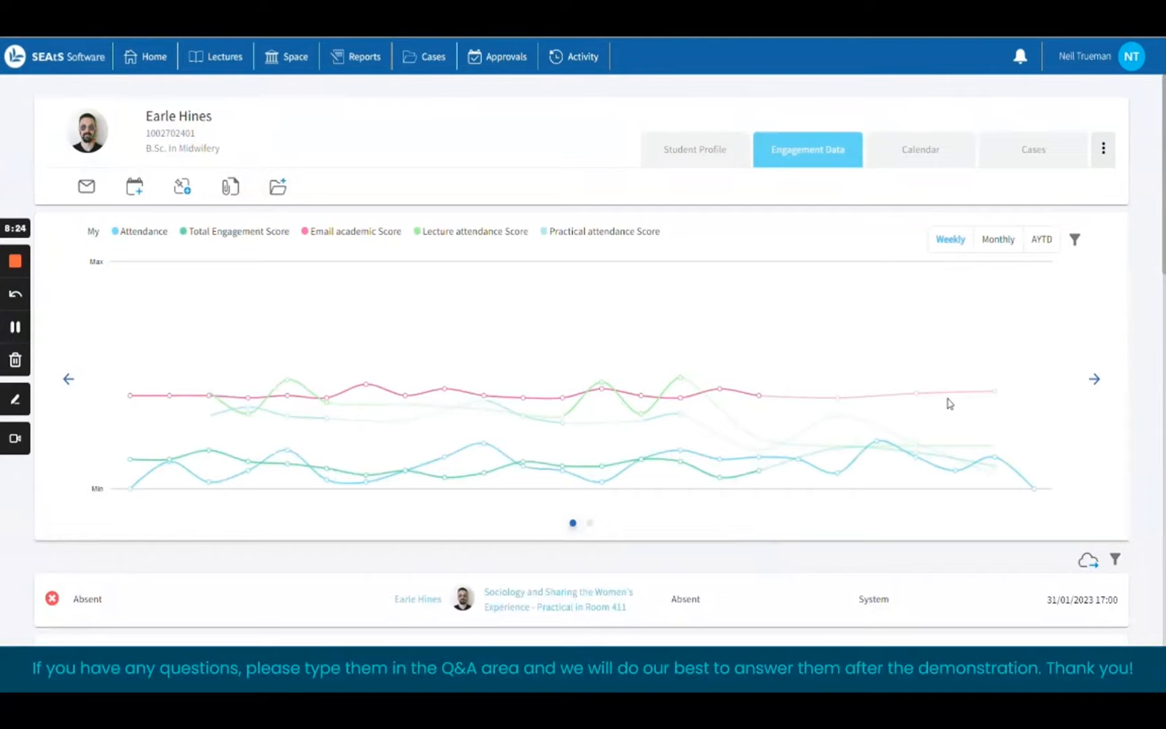
{"action": "mouse_move", "coordinate": [681, 386]}
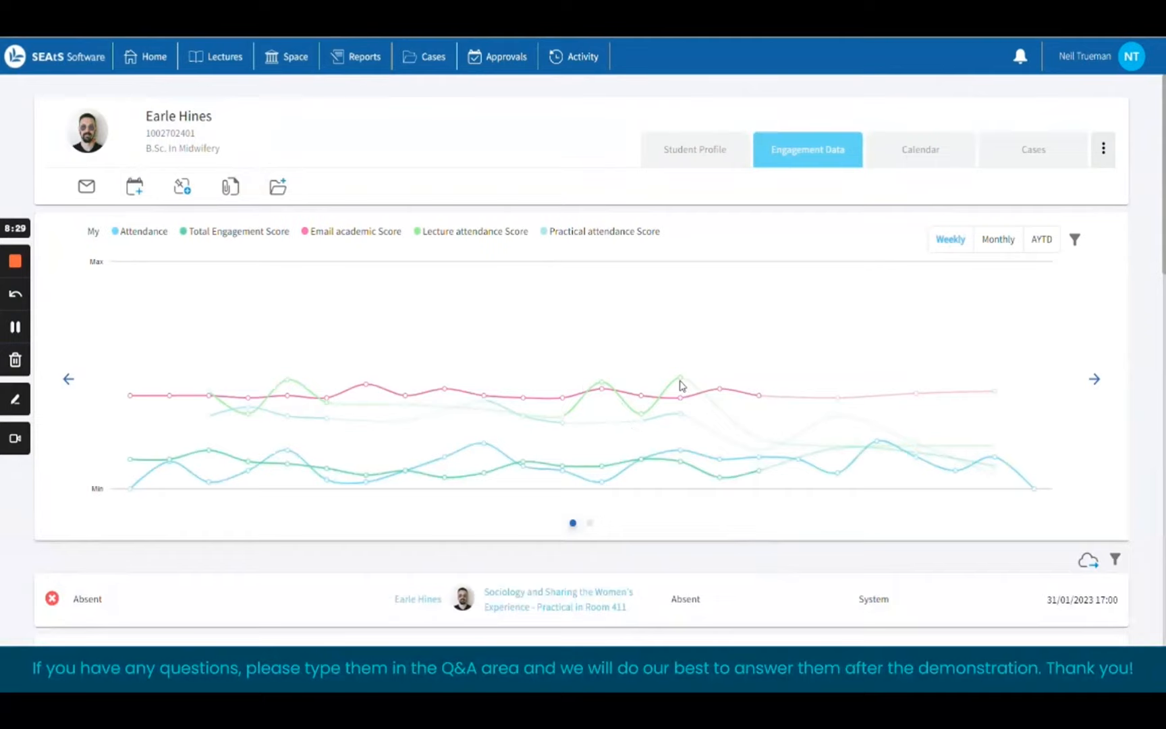
{"action": "mouse_move", "coordinate": [745, 446]}
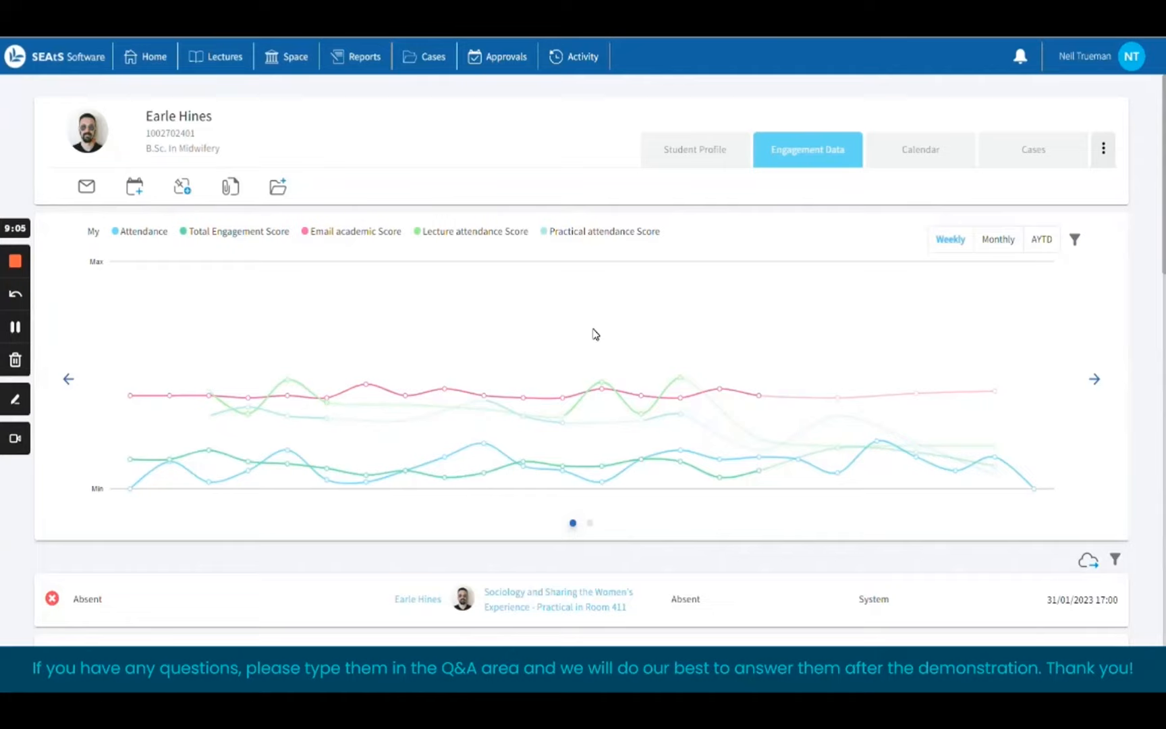
{"action": "mouse_move", "coordinate": [278, 186]}
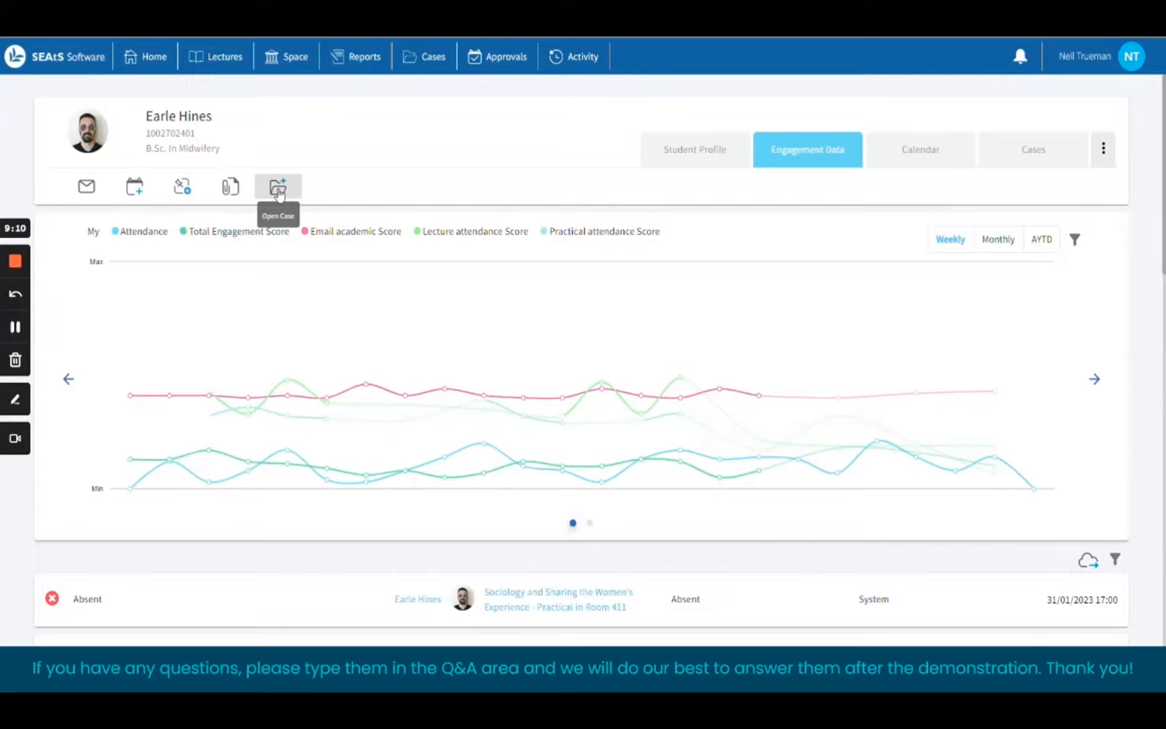
{"action": "left_click", "coordinate": [278, 187]}
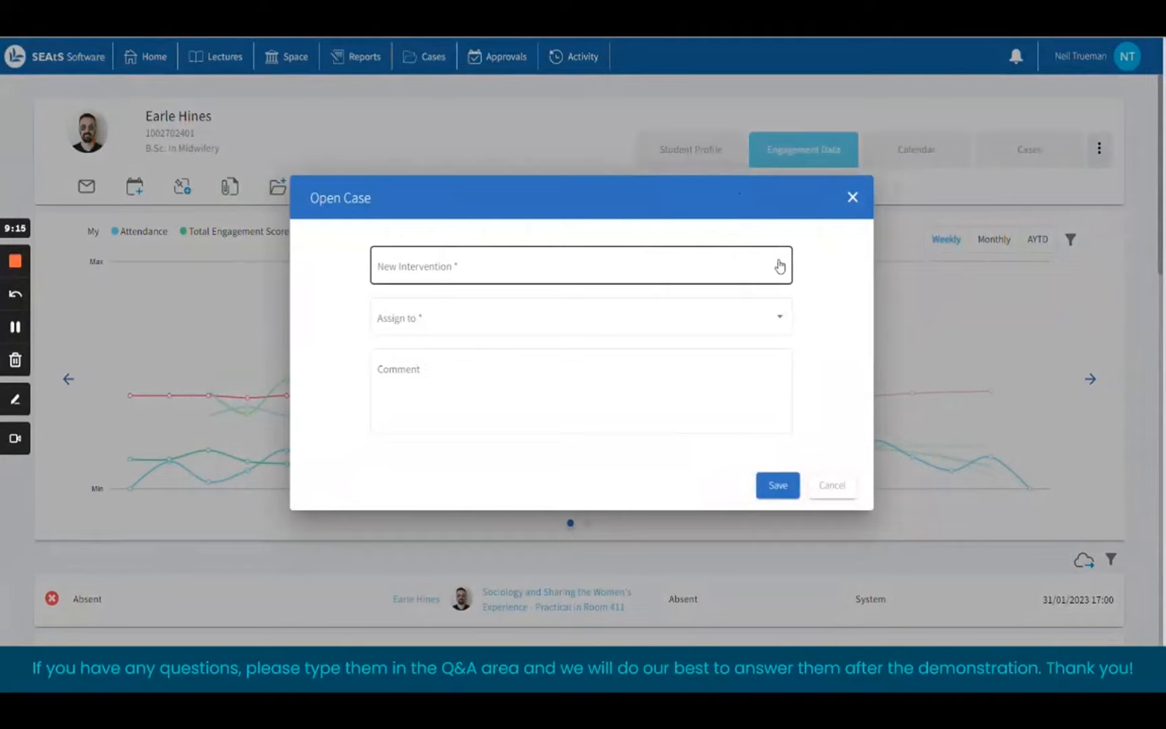
{"action": "left_click", "coordinate": [580, 266]}
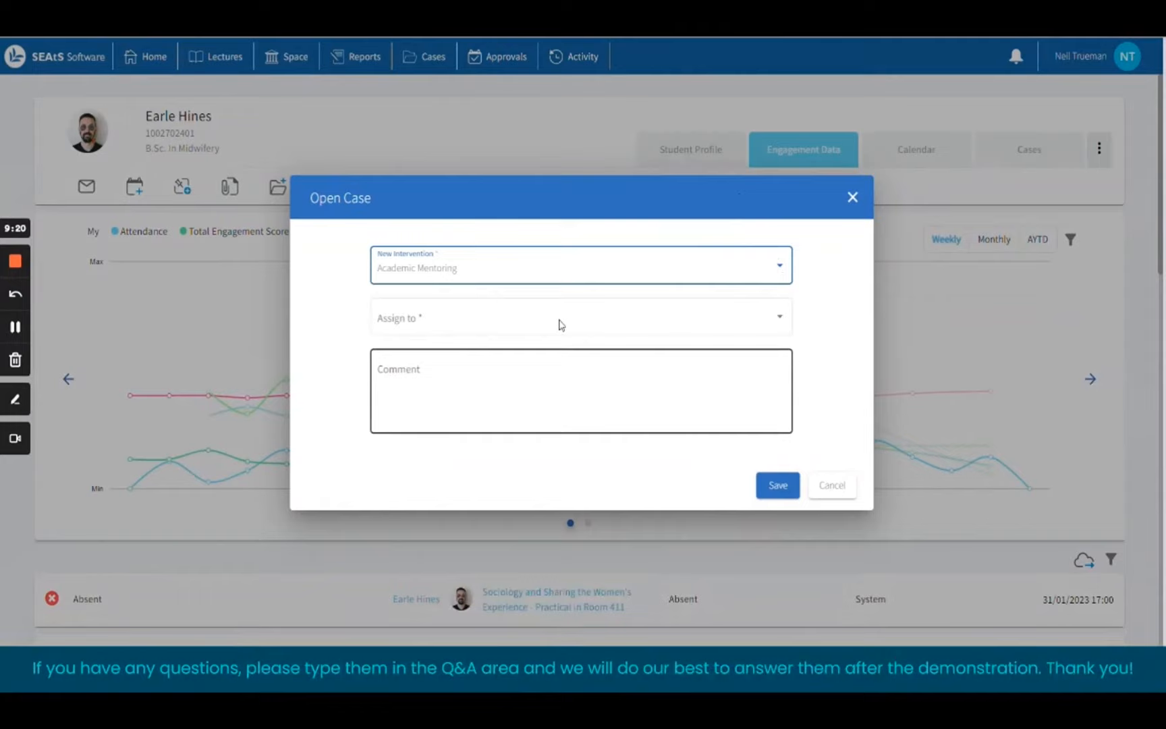
{"action": "left_click", "coordinate": [580, 317]}
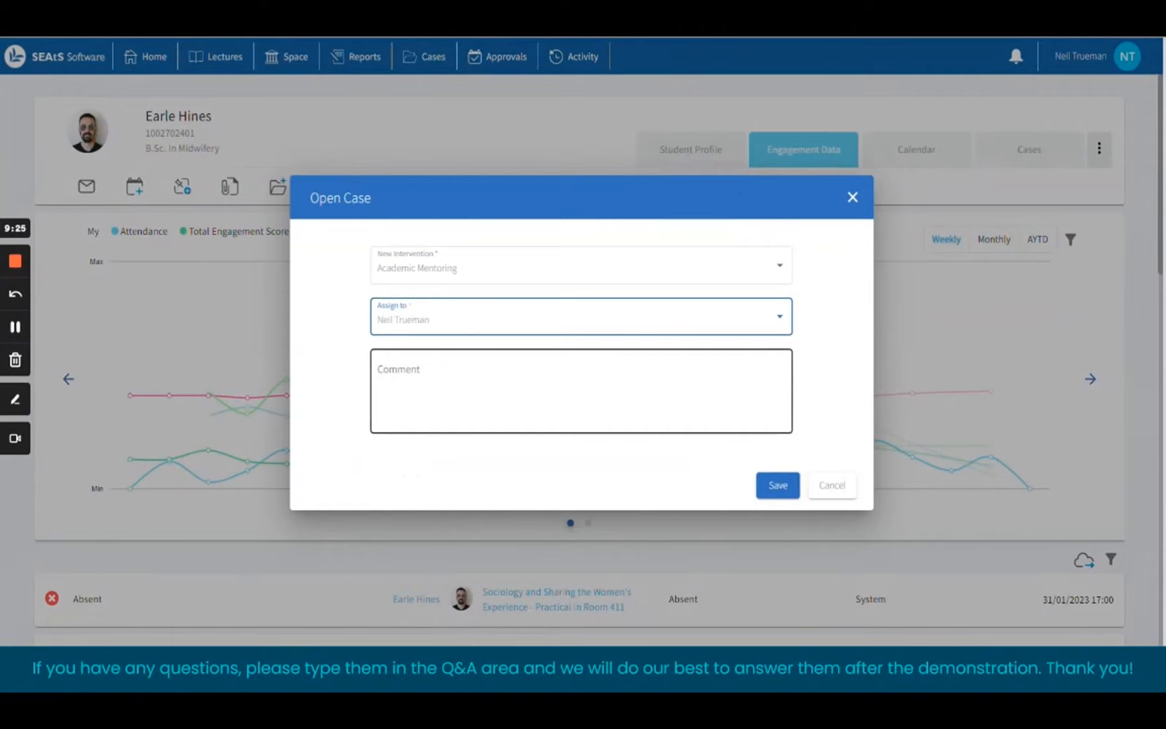
{"action": "left_click", "coordinate": [778, 486]}
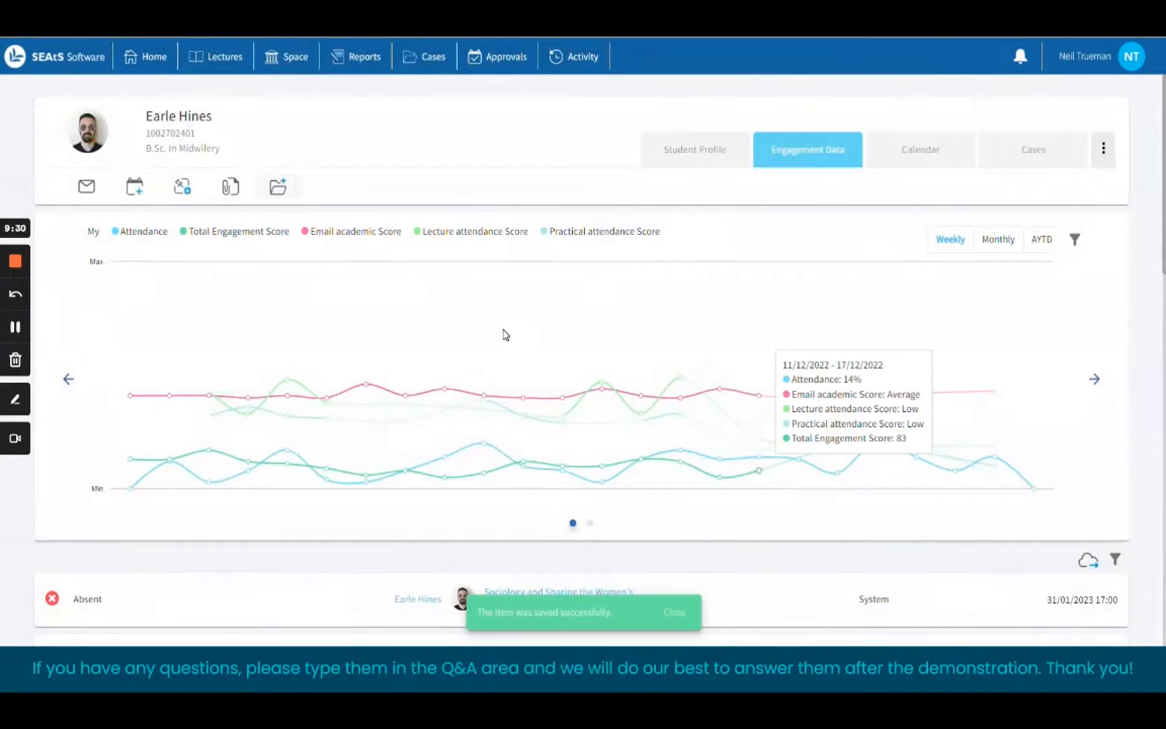
{"action": "left_click", "coordinate": [1034, 149]}
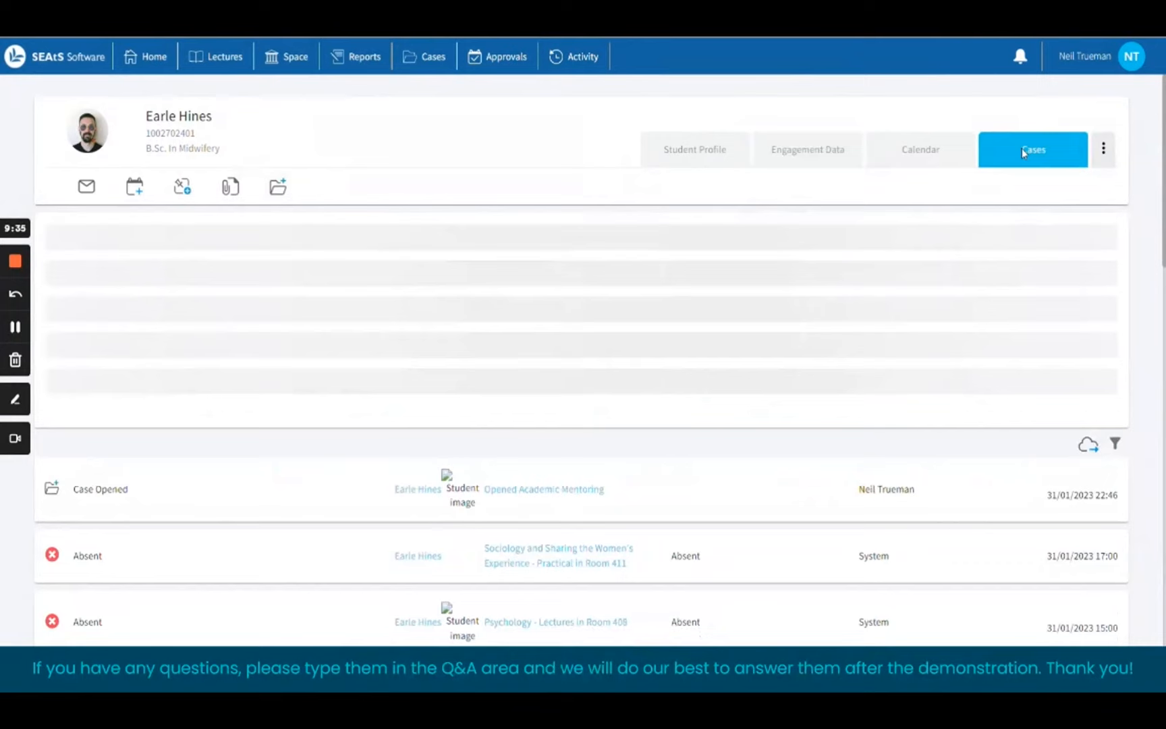
{"action": "left_click", "coordinate": [1034, 150]}
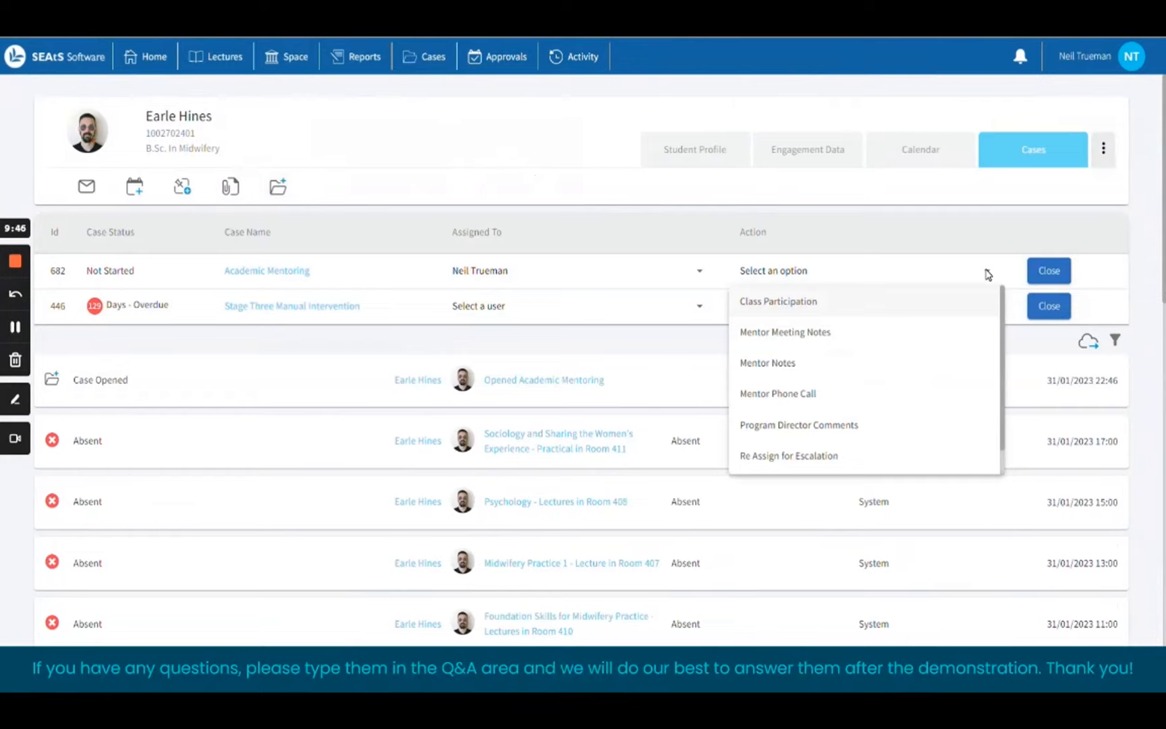
{"action": "left_click", "coordinate": [778, 394]}
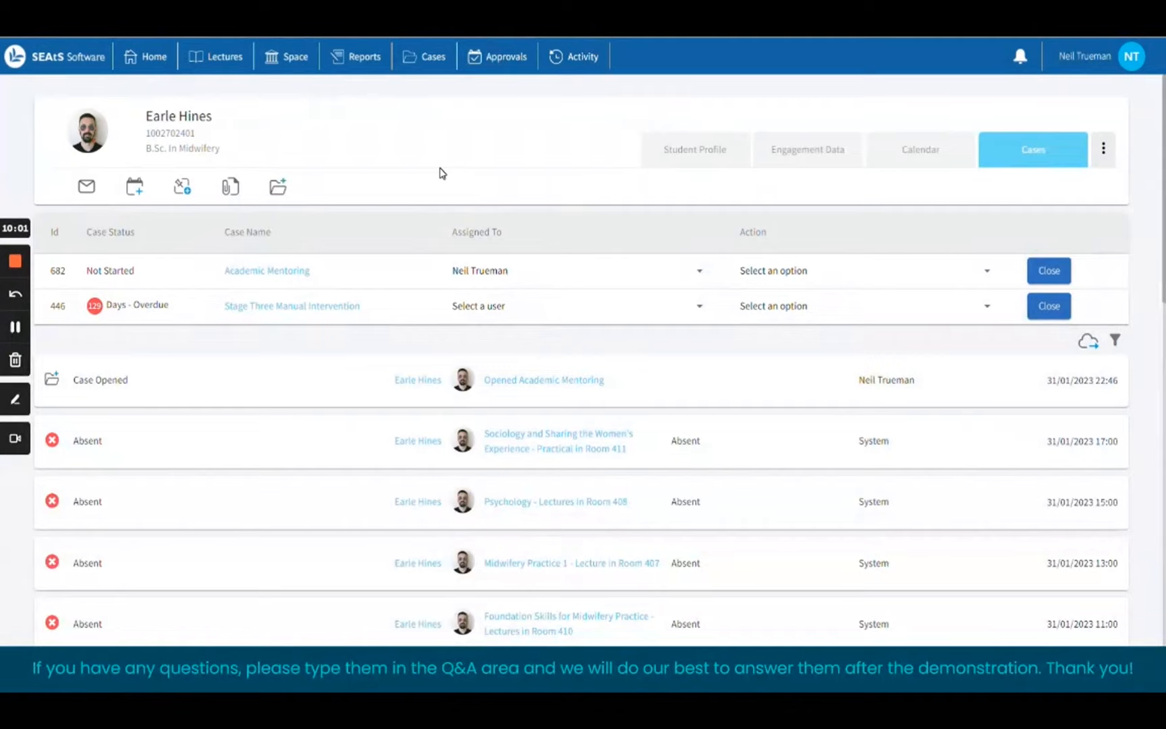
{"action": "mouse_move", "coordinate": [230, 189]}
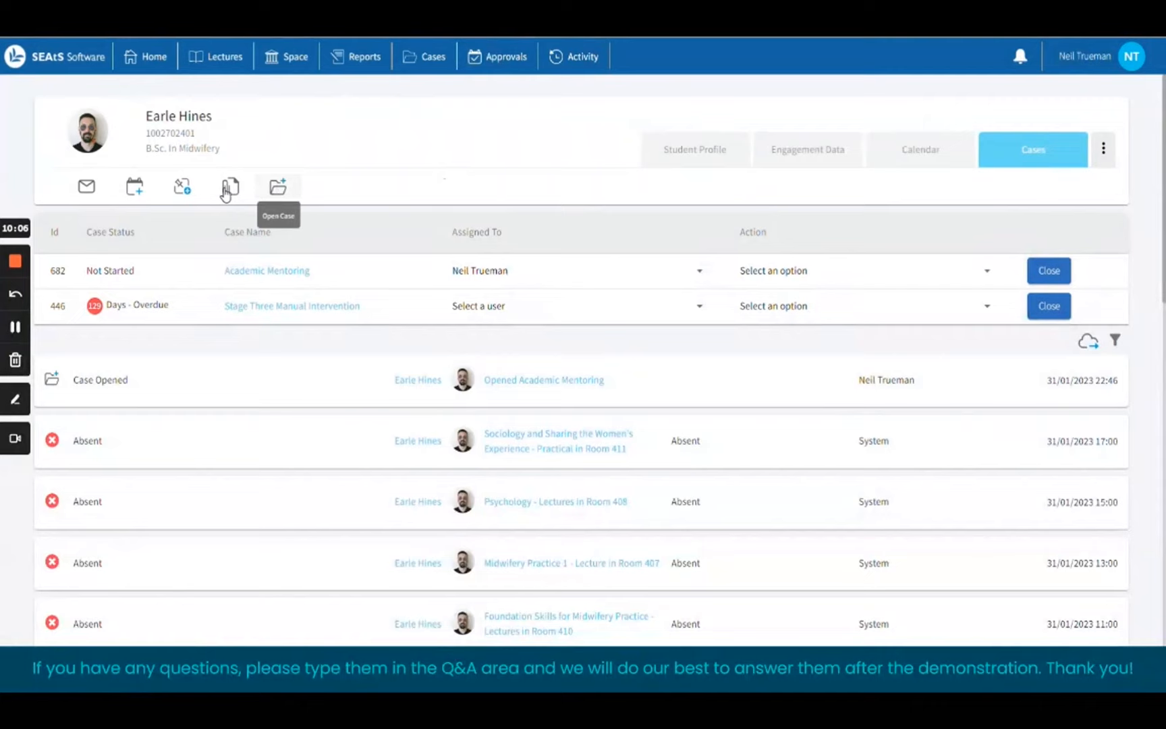
{"action": "left_click", "coordinate": [229, 187]}
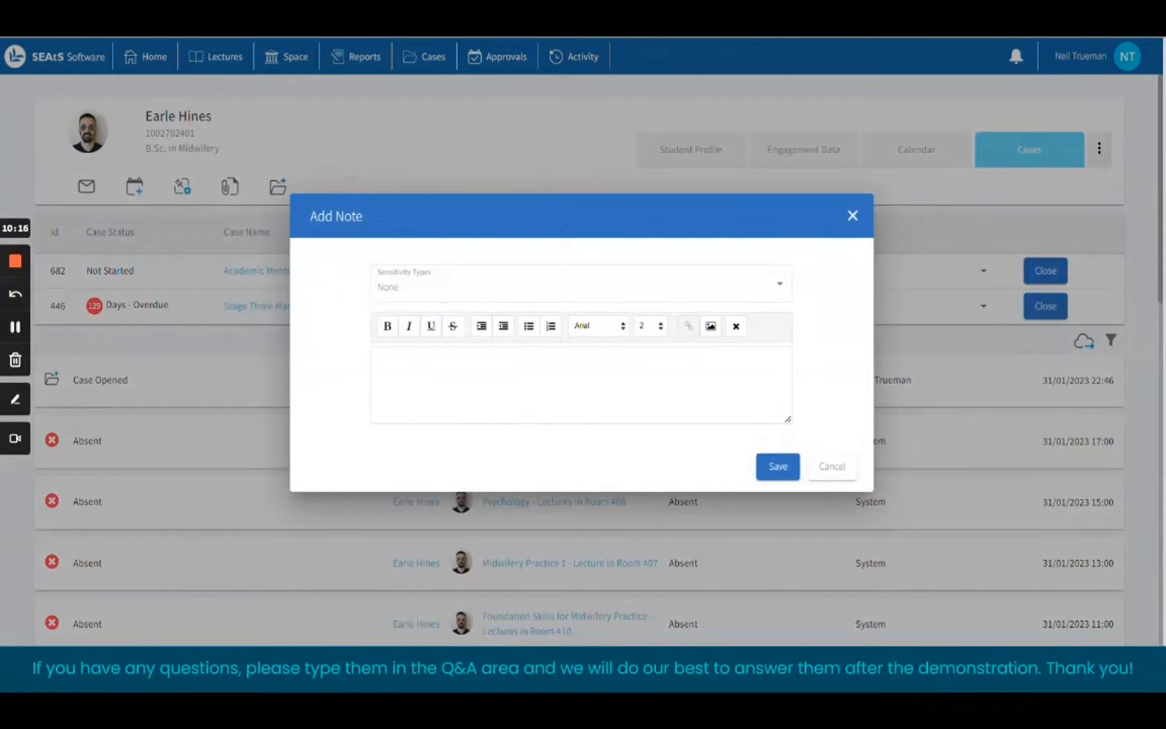
{"action": "mouse_move", "coordinate": [709, 326]}
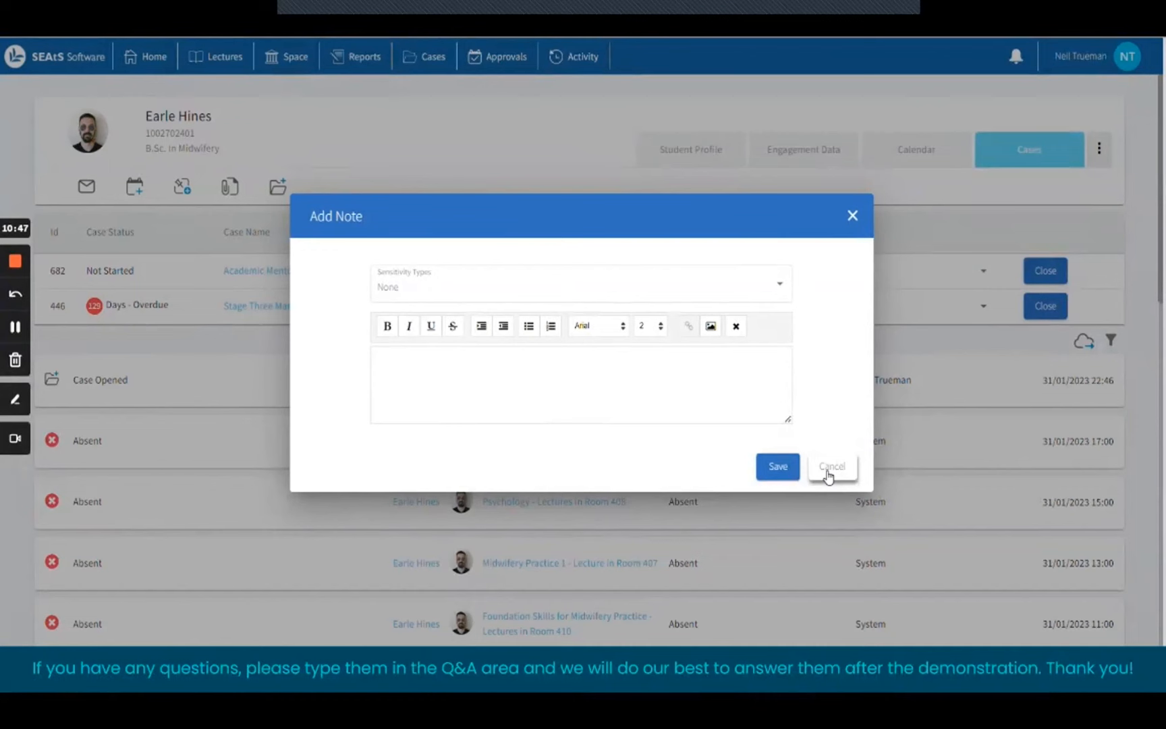
{"action": "left_click", "coordinate": [832, 467]}
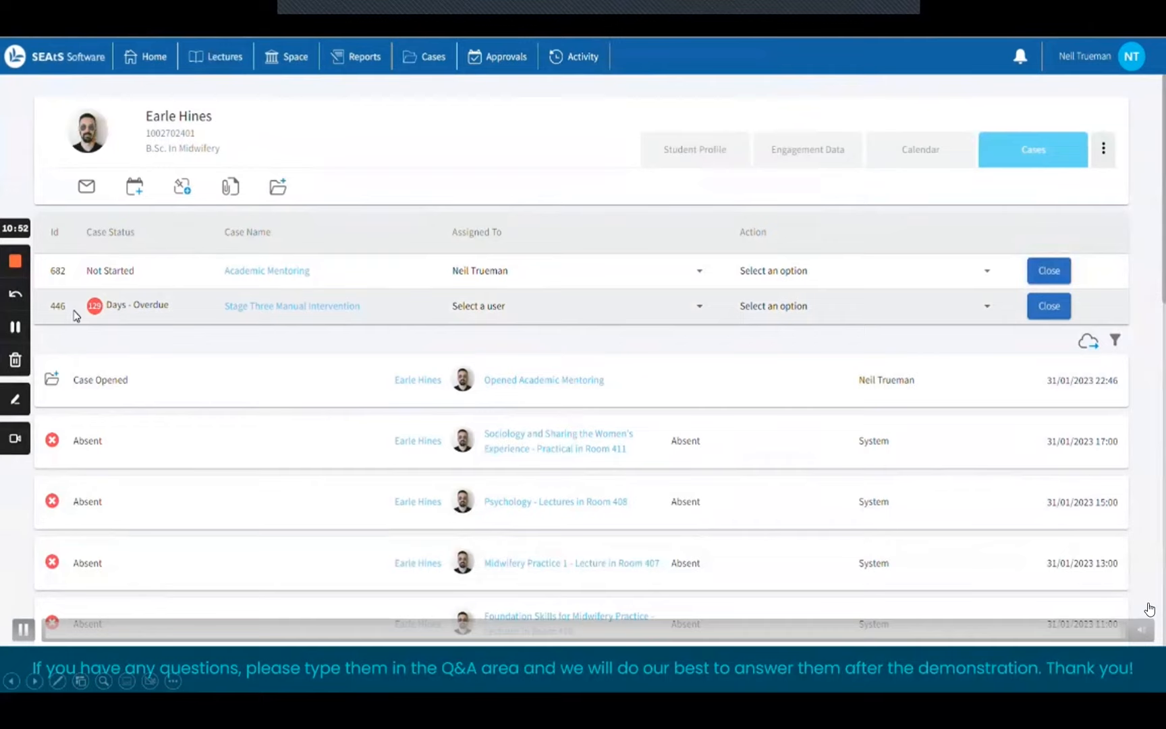